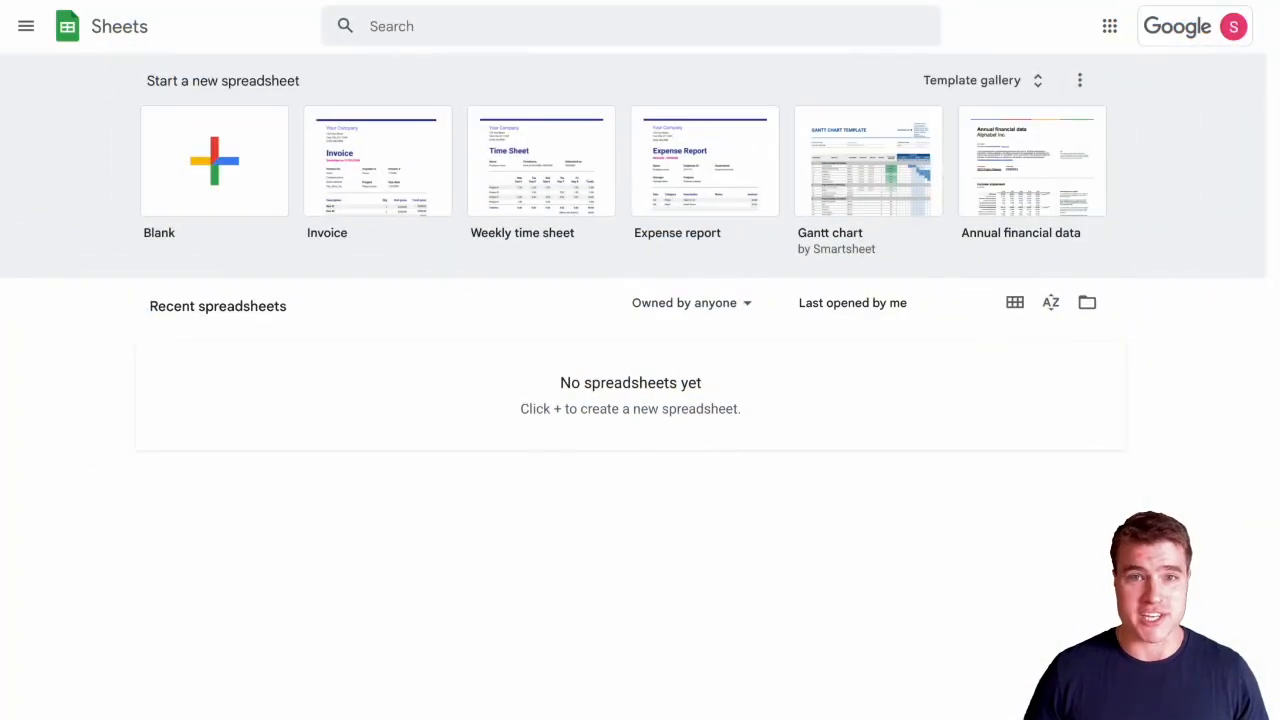
mouse_move(856, 332)
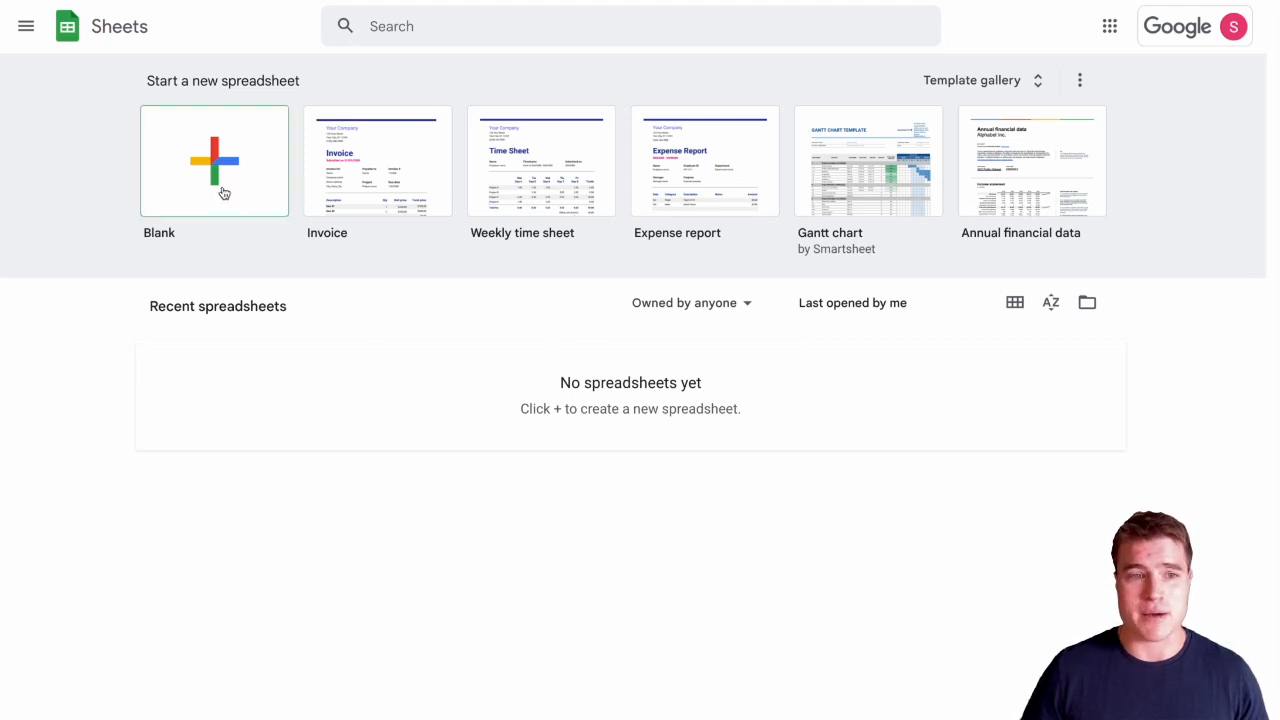
Create a blank spreadsheet and enter the header row starting with name and email
left_click(214, 160)
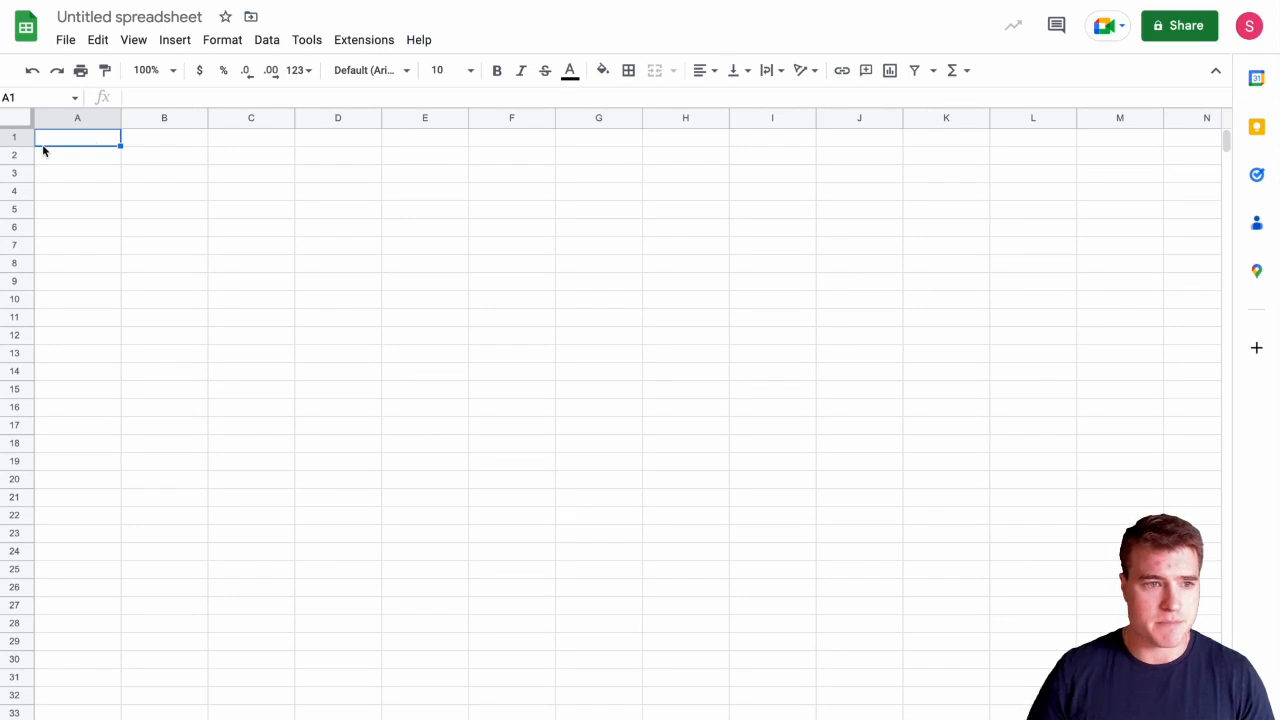
type("name")
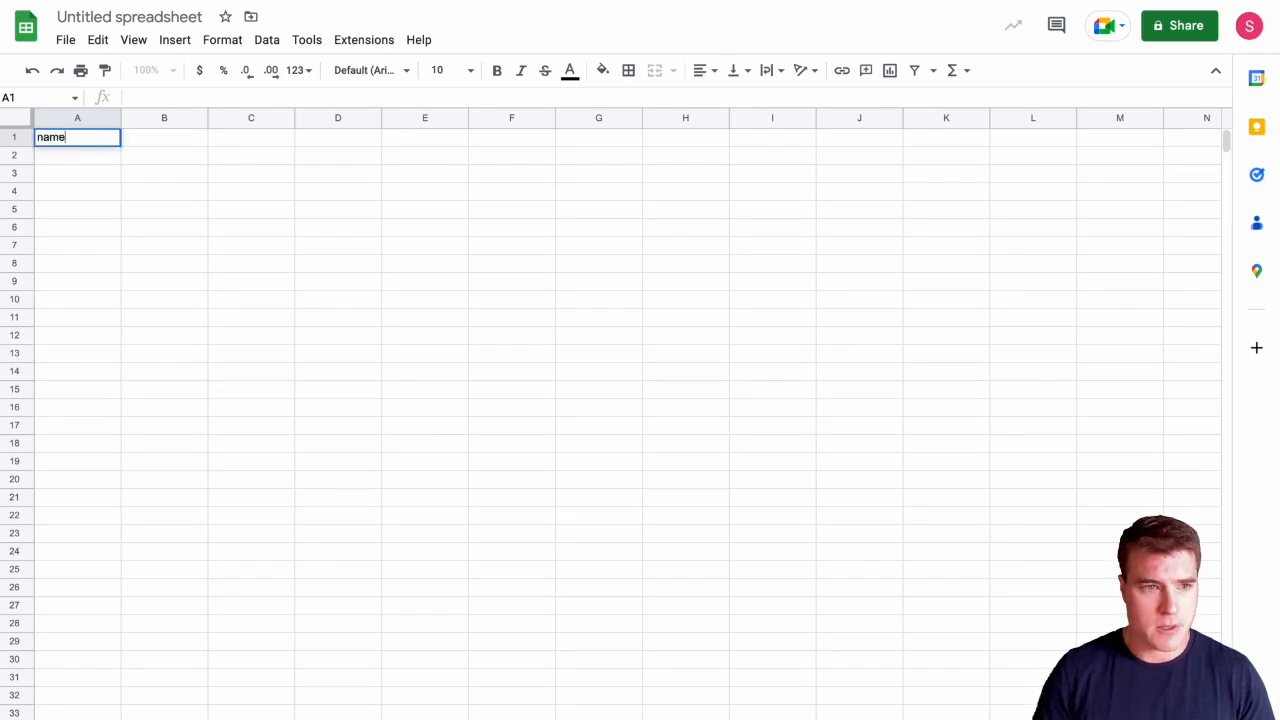
type("email")
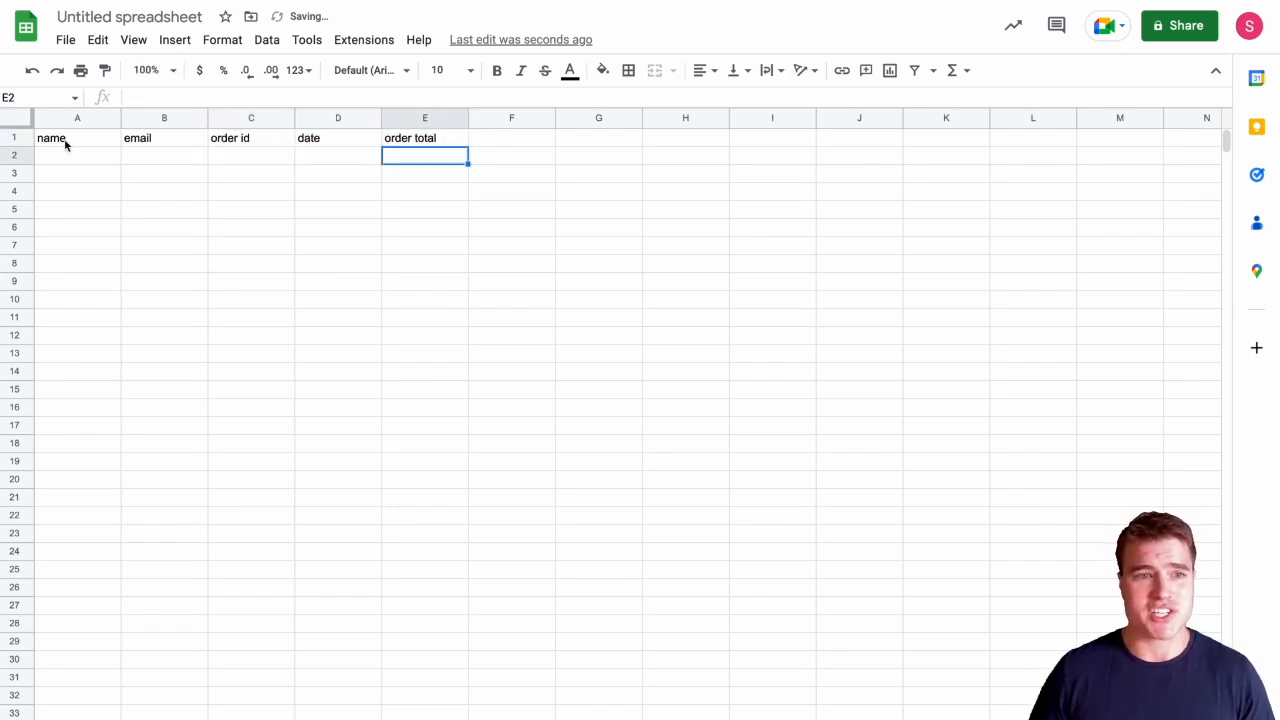
Rename the untitled spreadsheet to 'woocommerce to g...' via its title
left_click(128, 16)
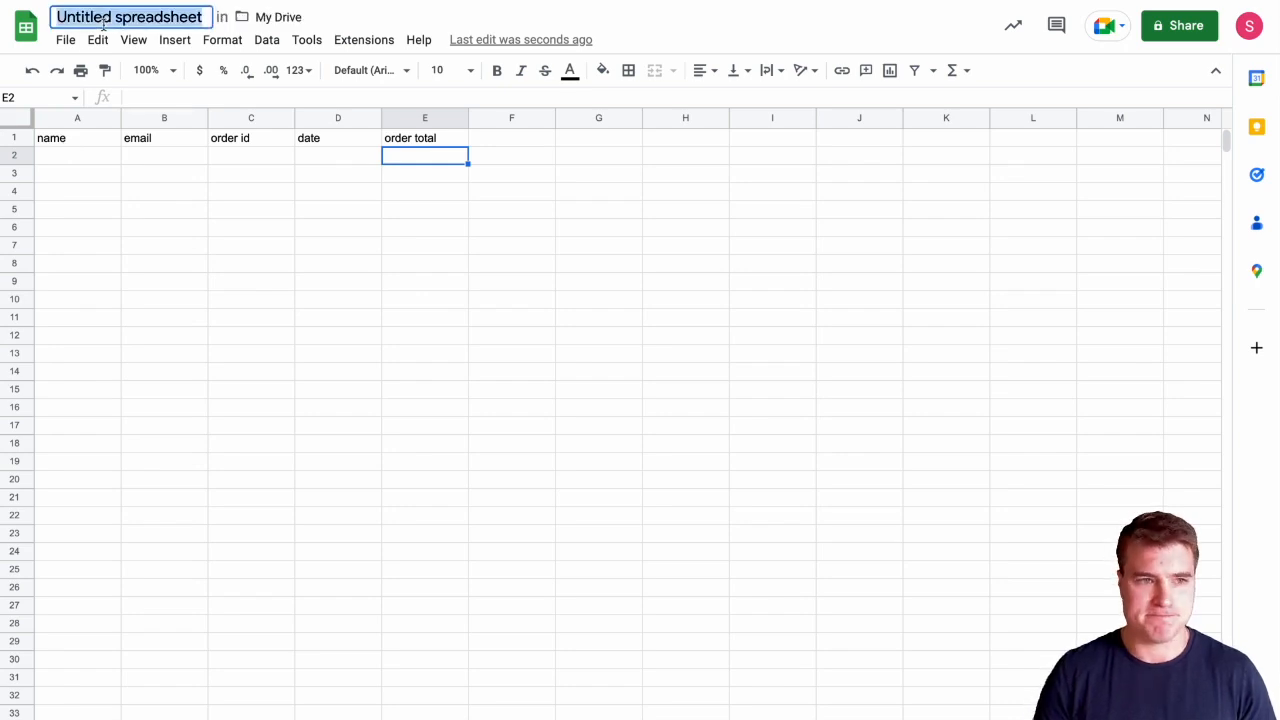
type("woocommerce to g")
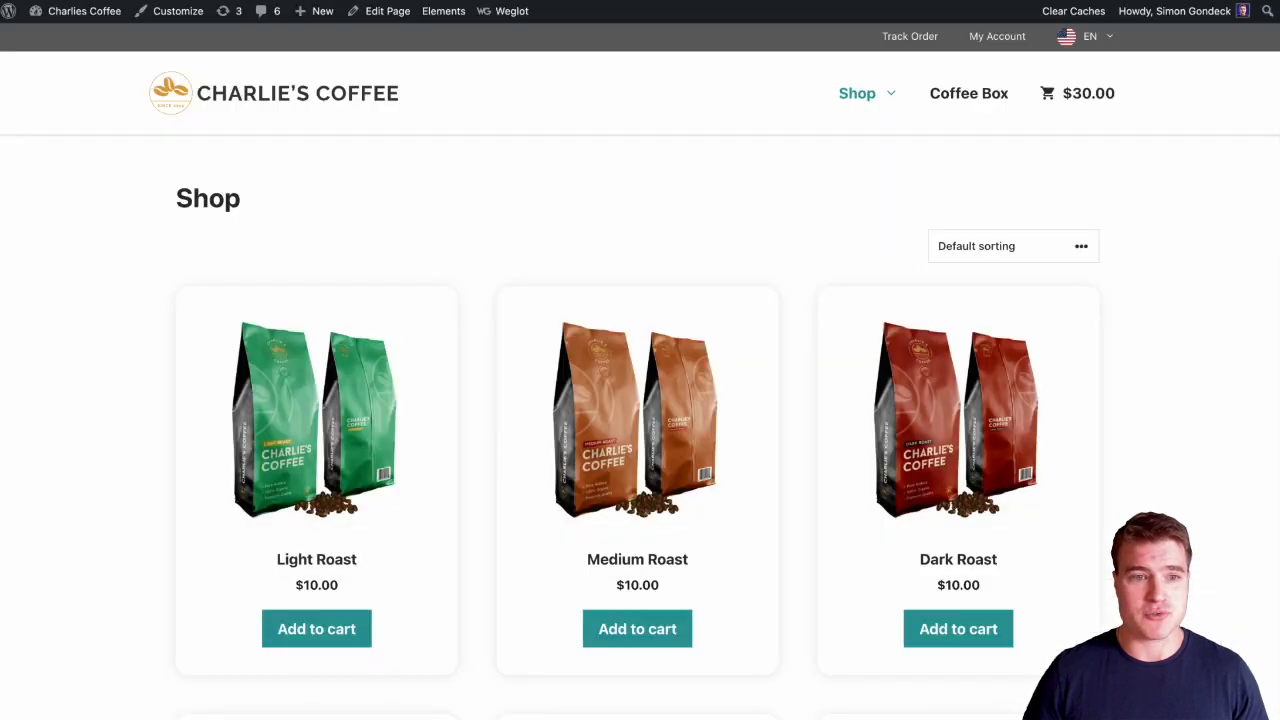
mouse_move(444, 144)
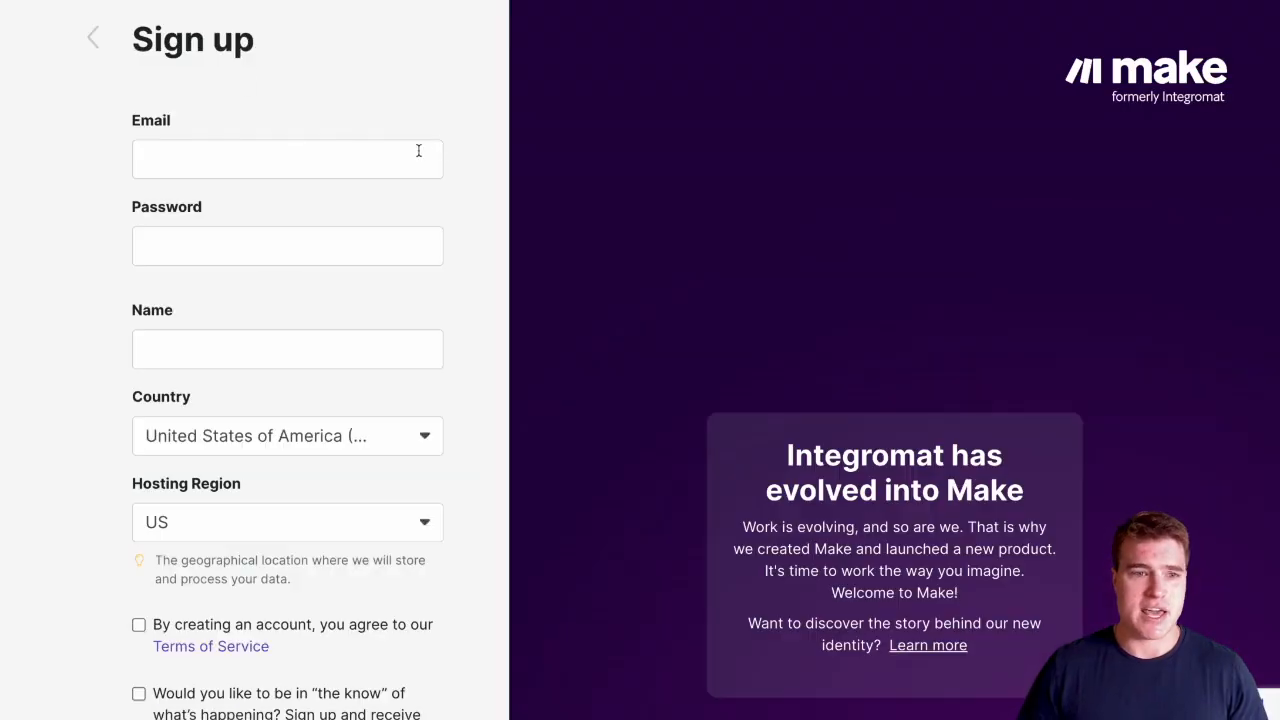
left_click(288, 160)
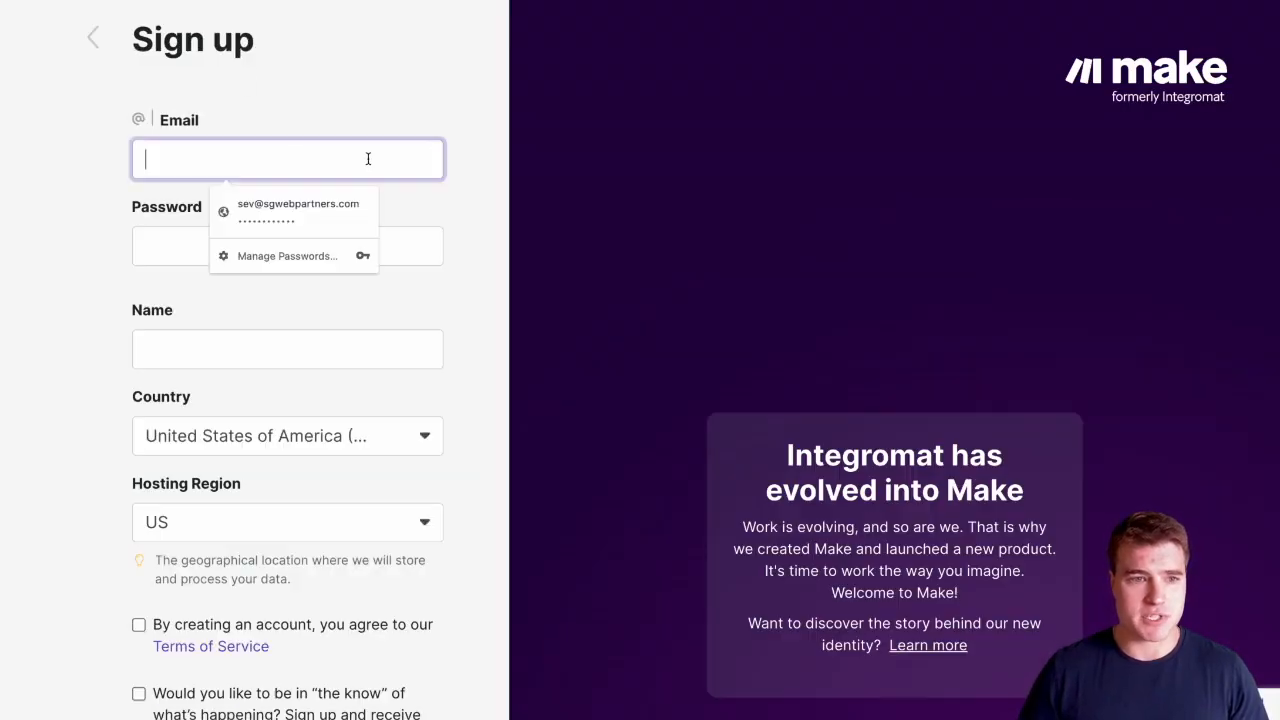
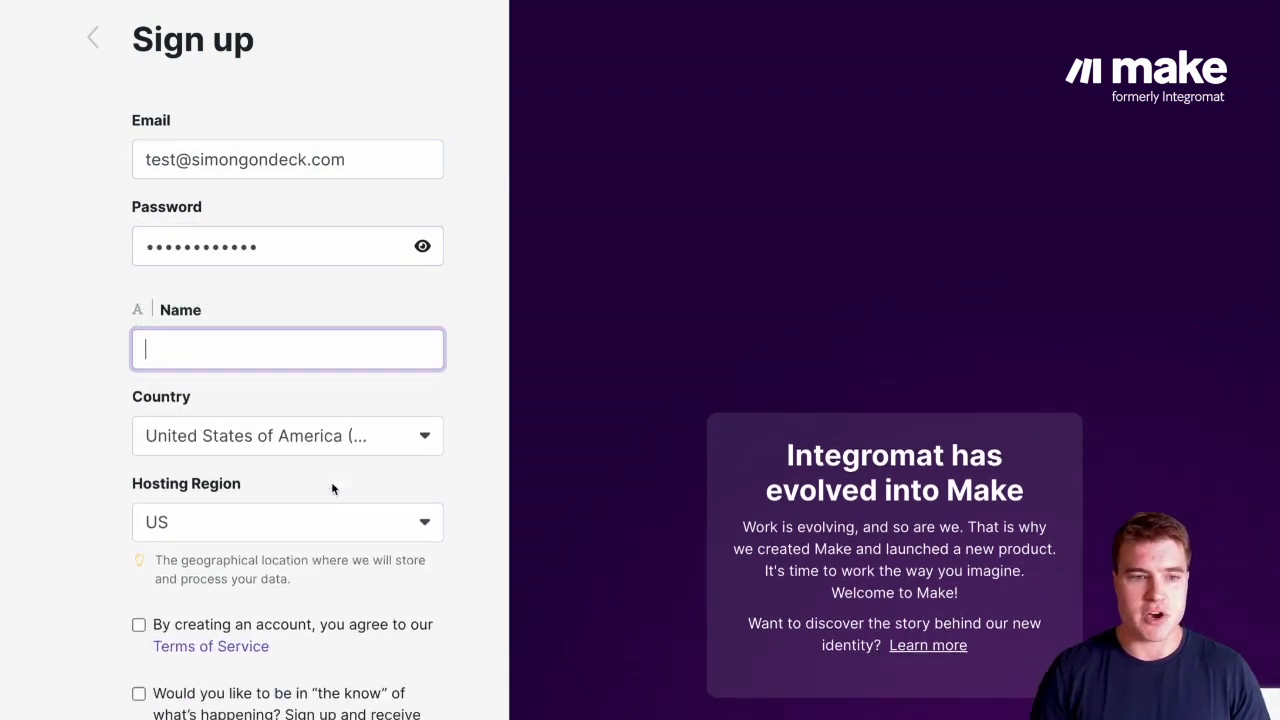
left_click(140, 612)
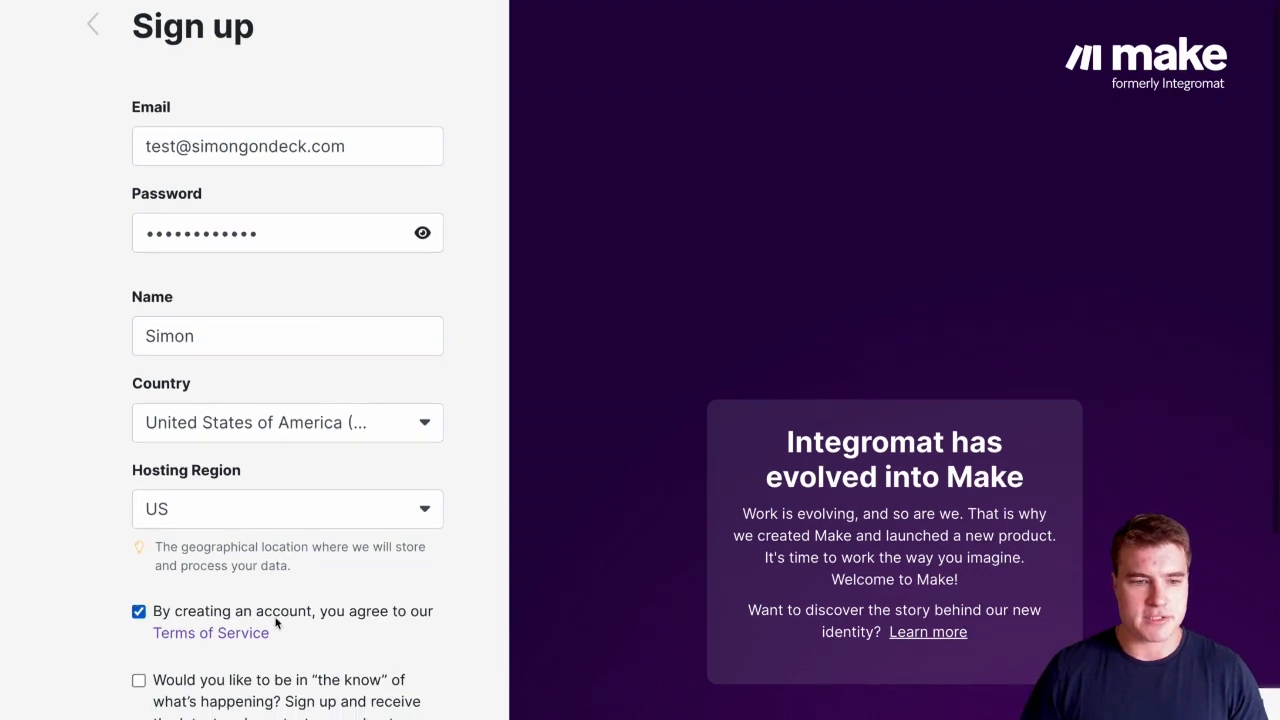
scroll("down", 3)
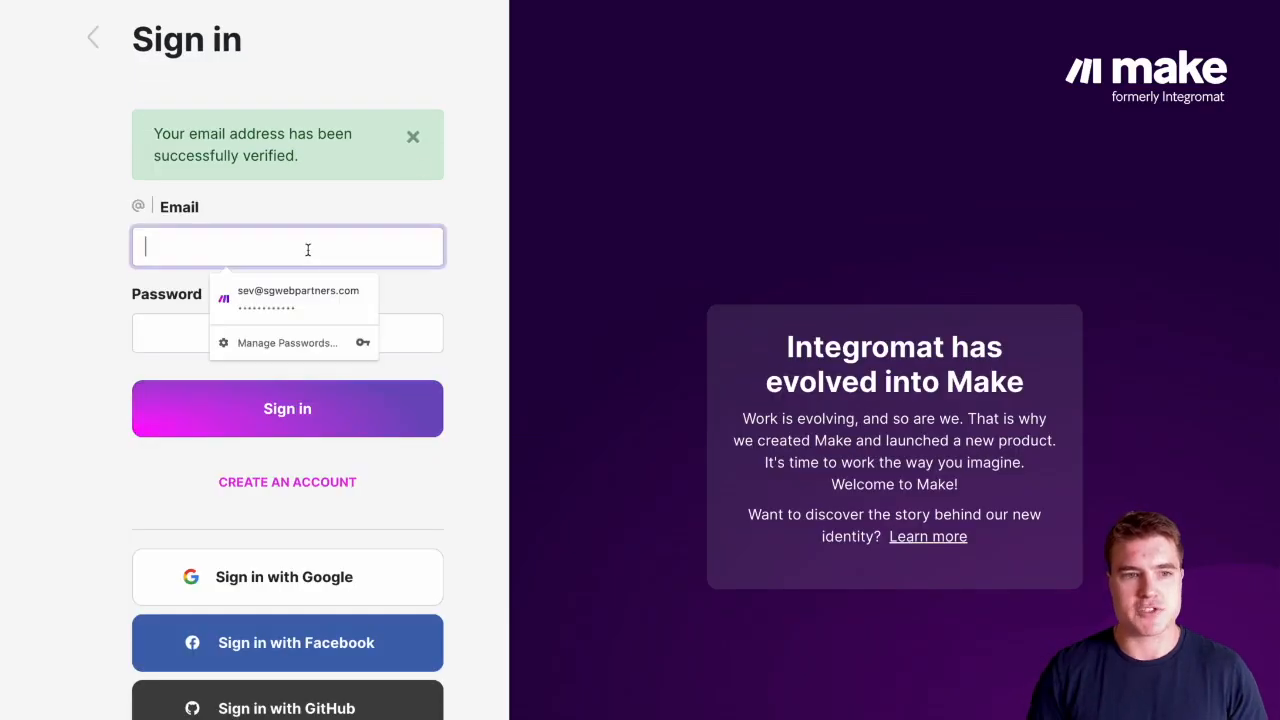
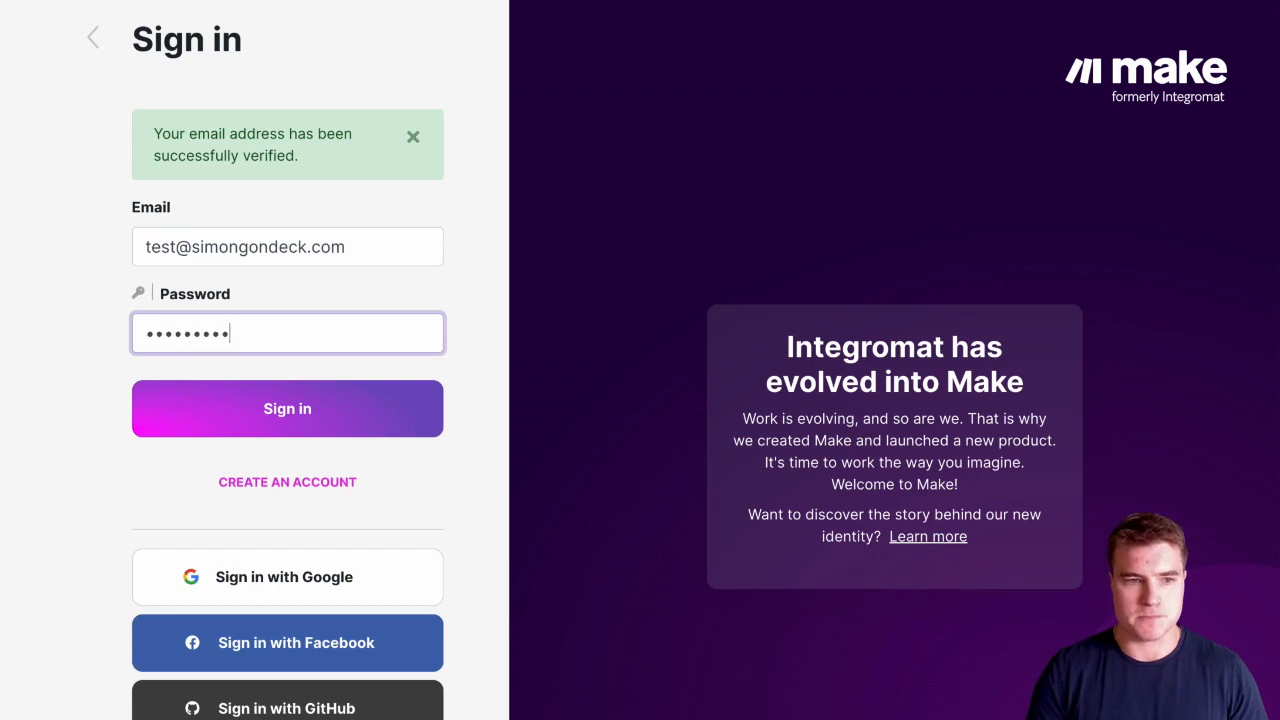
left_click(288, 408)
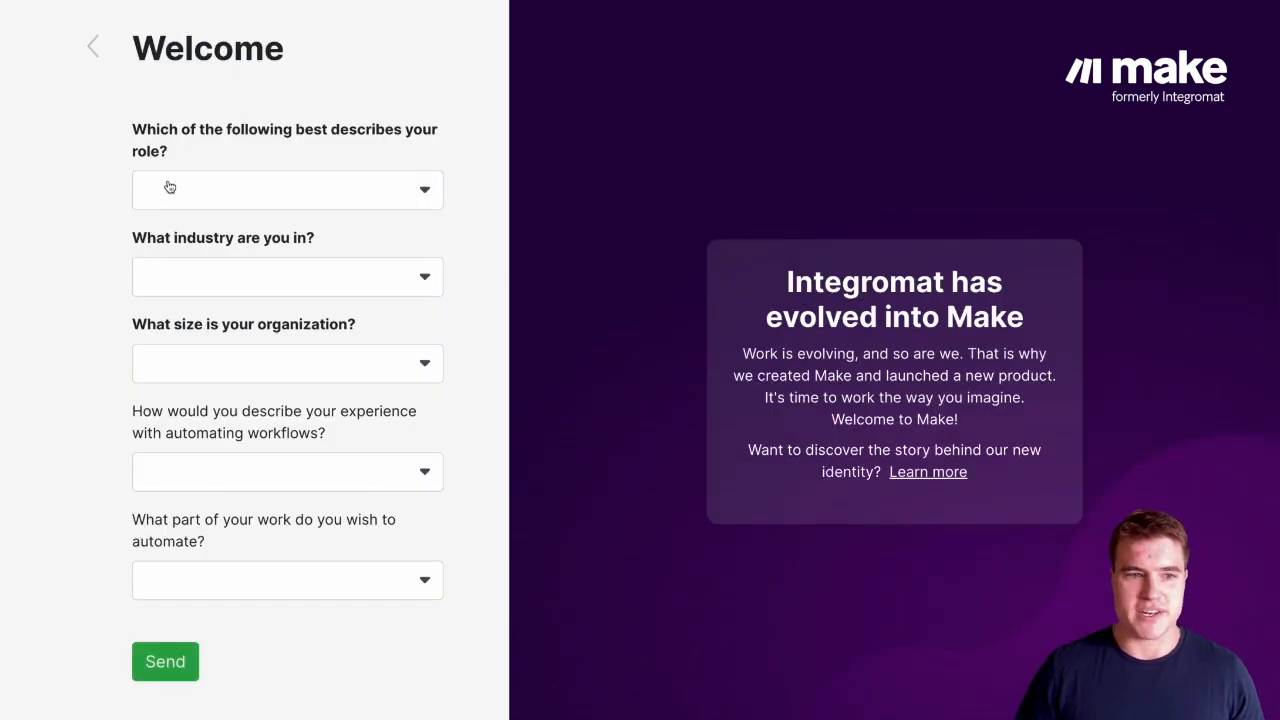
Answer the welcome questionnaire's role and automation-experience questions
left_click(288, 188)
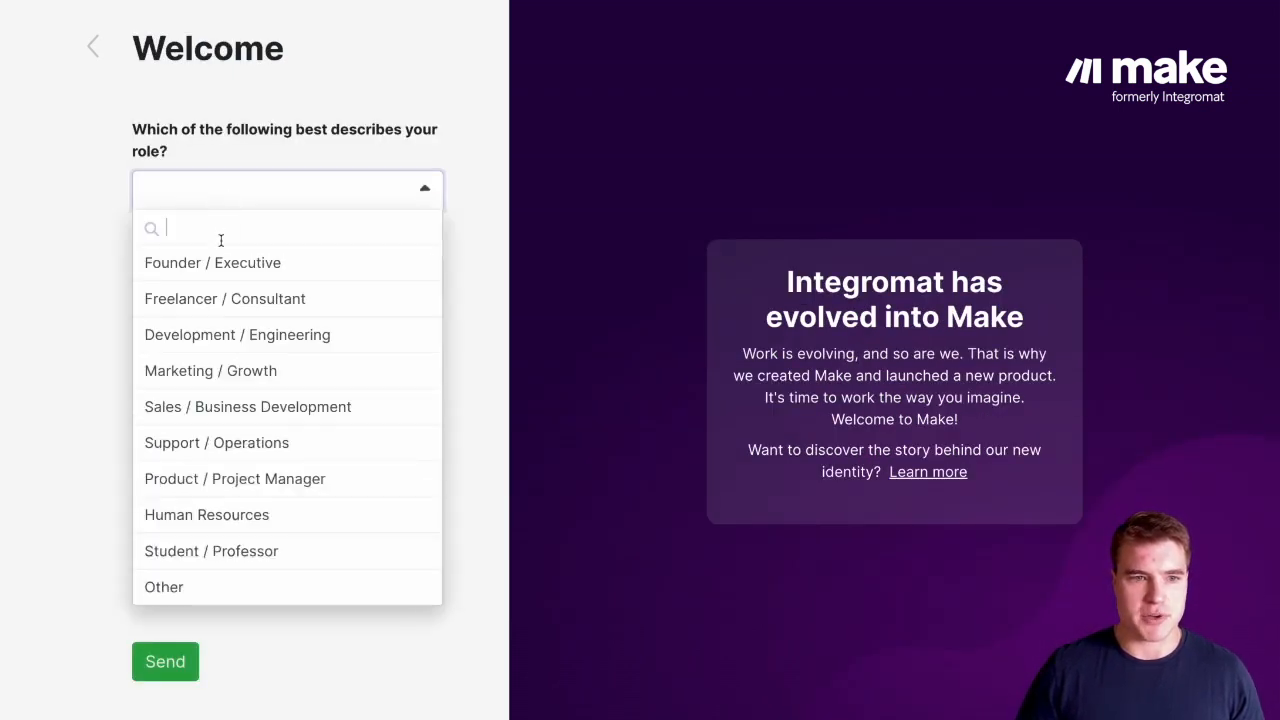
left_click(212, 262)
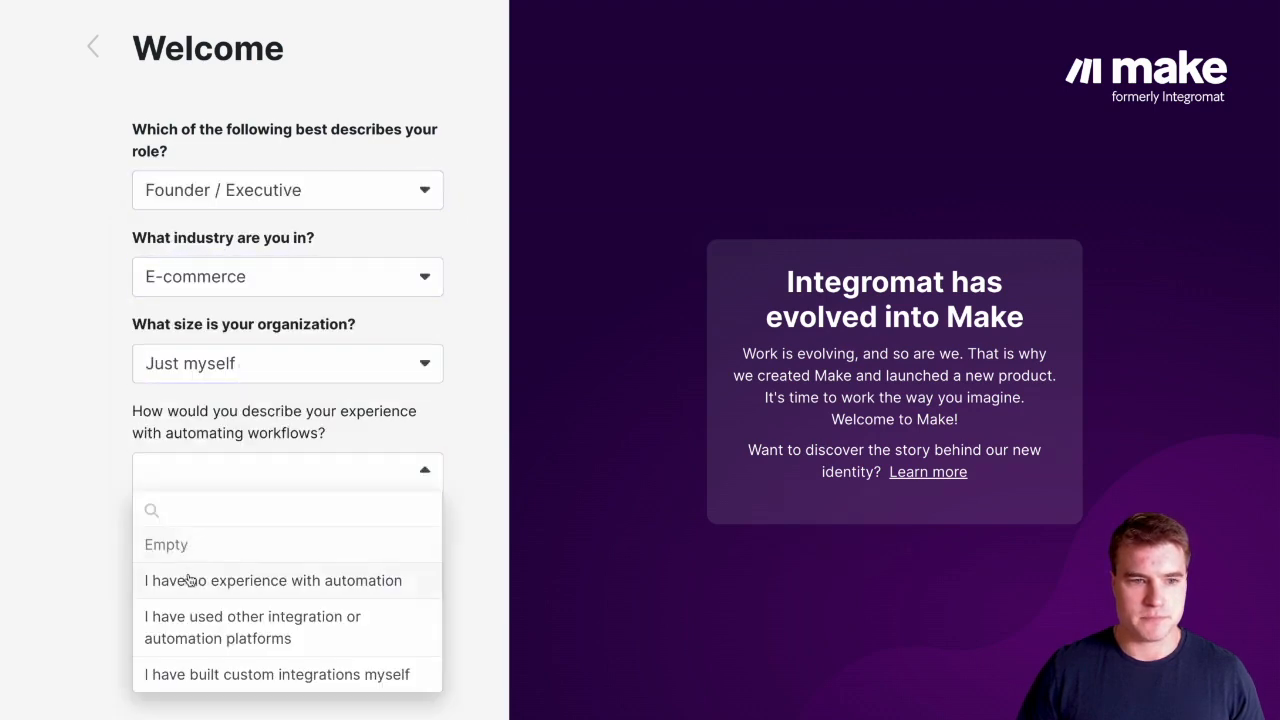
left_click(272, 580)
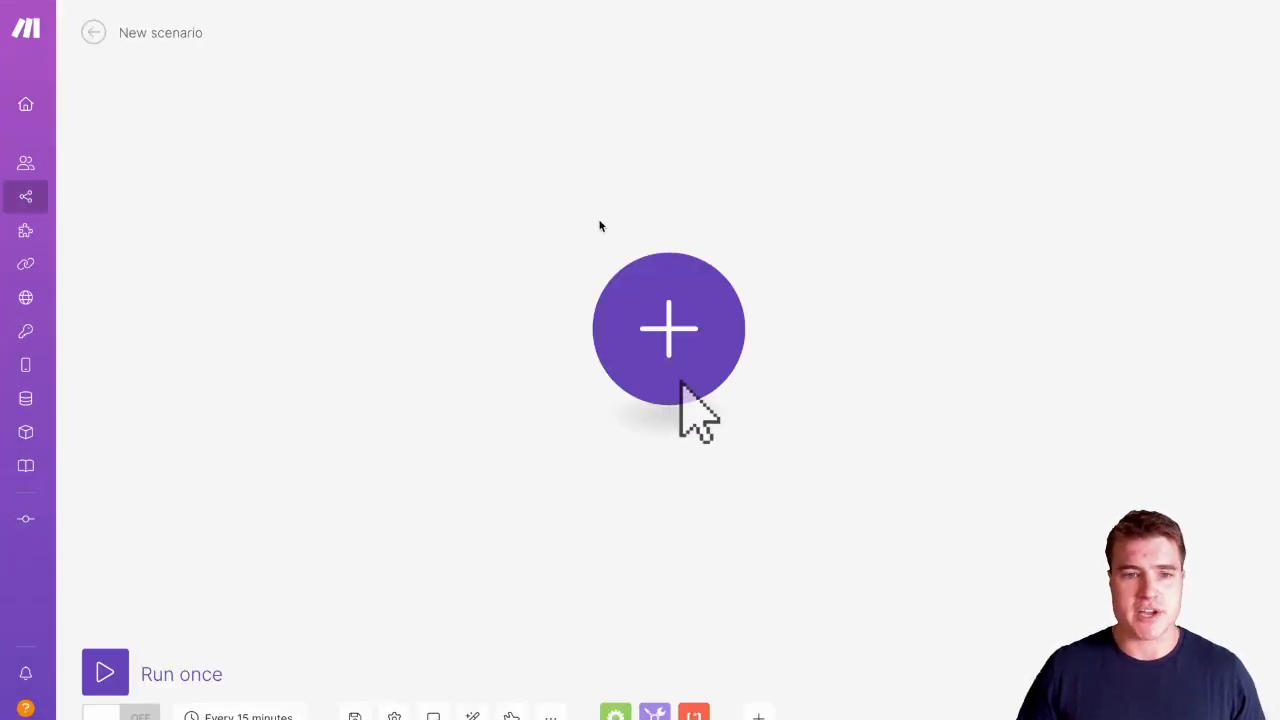
Add WooCommerce as the scenario's first app with the Watch Orders trigger
left_click(668, 328)
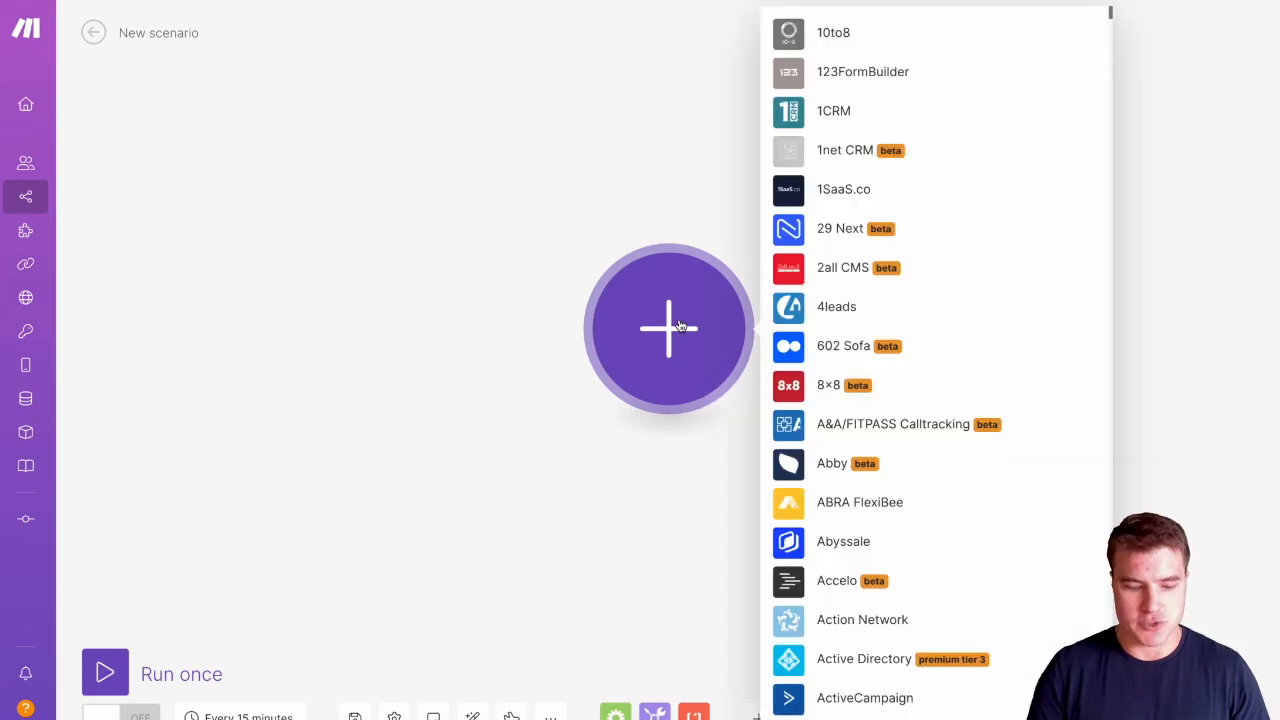
type("woocomm")
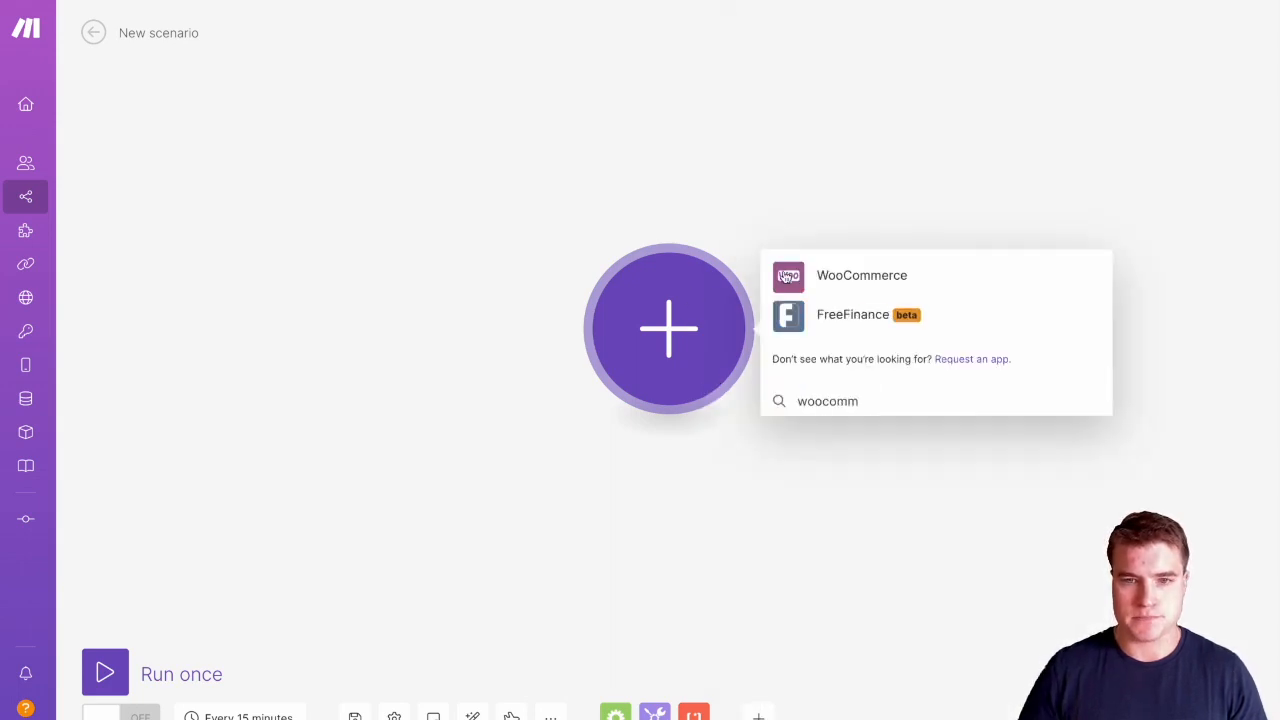
left_click(860, 276)
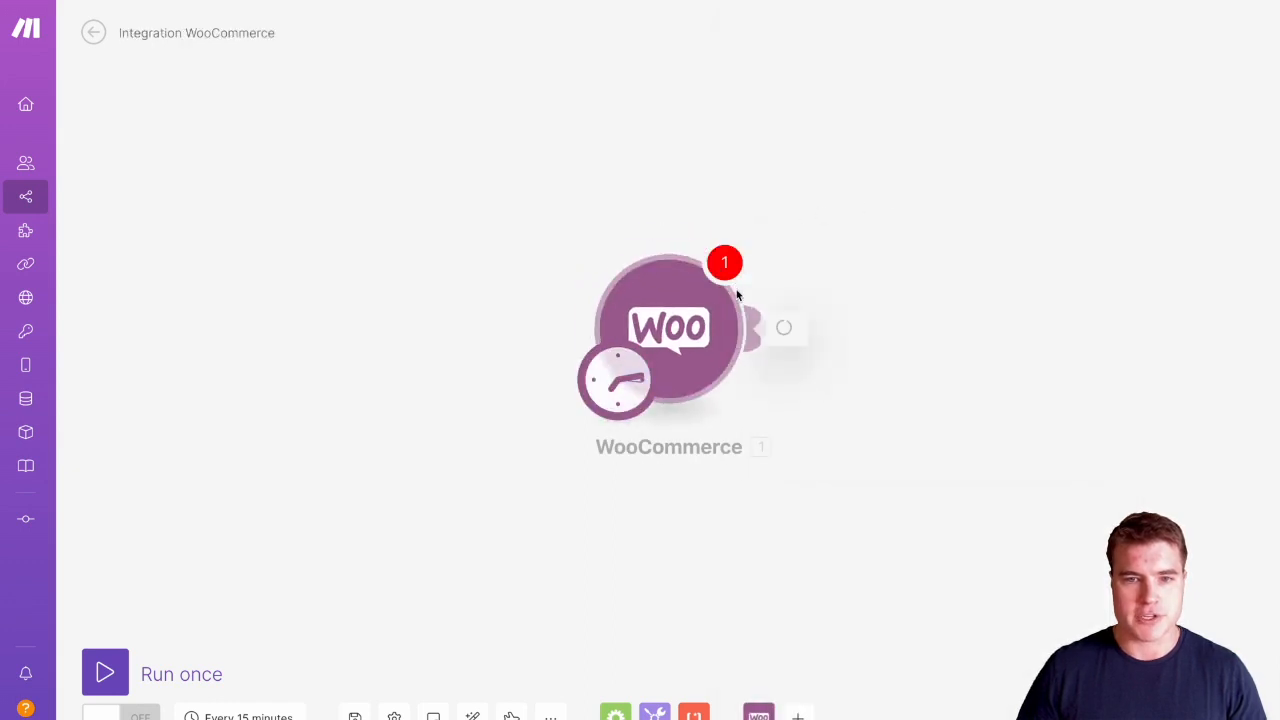
left_click(668, 328)
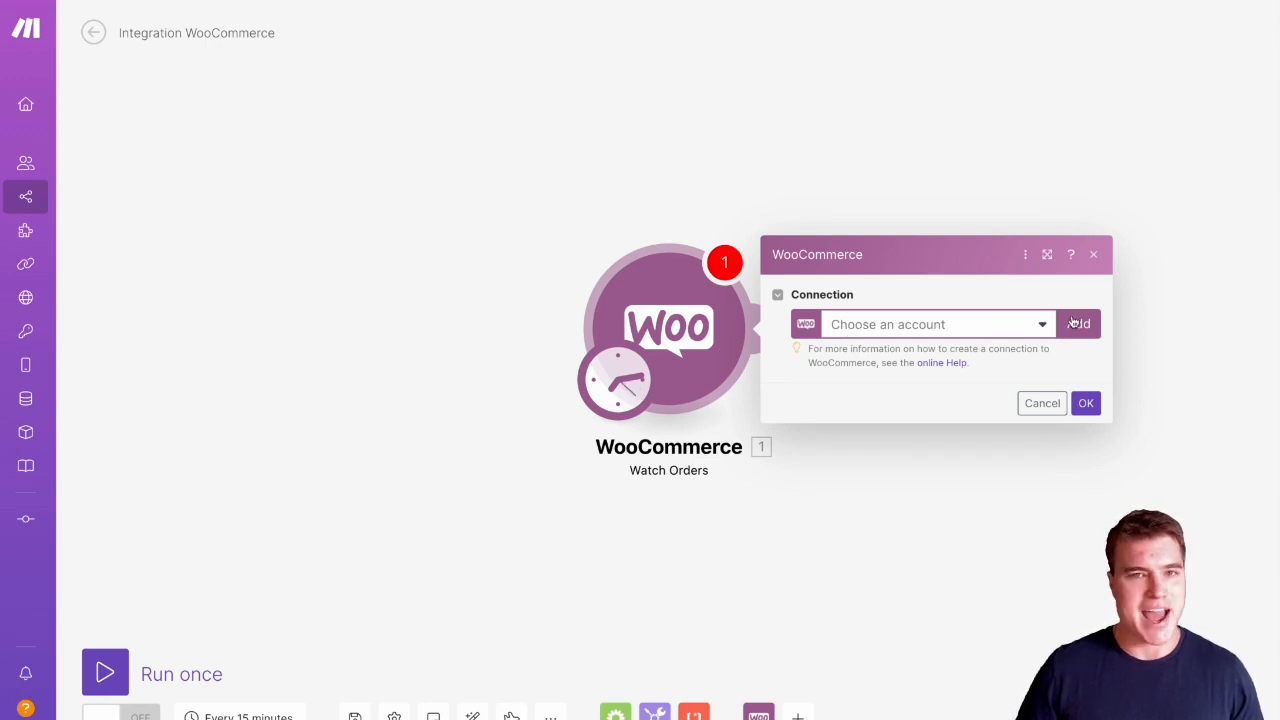
Begin a new WooCommerce store connection named Charlie's coffee
left_click(1078, 324)
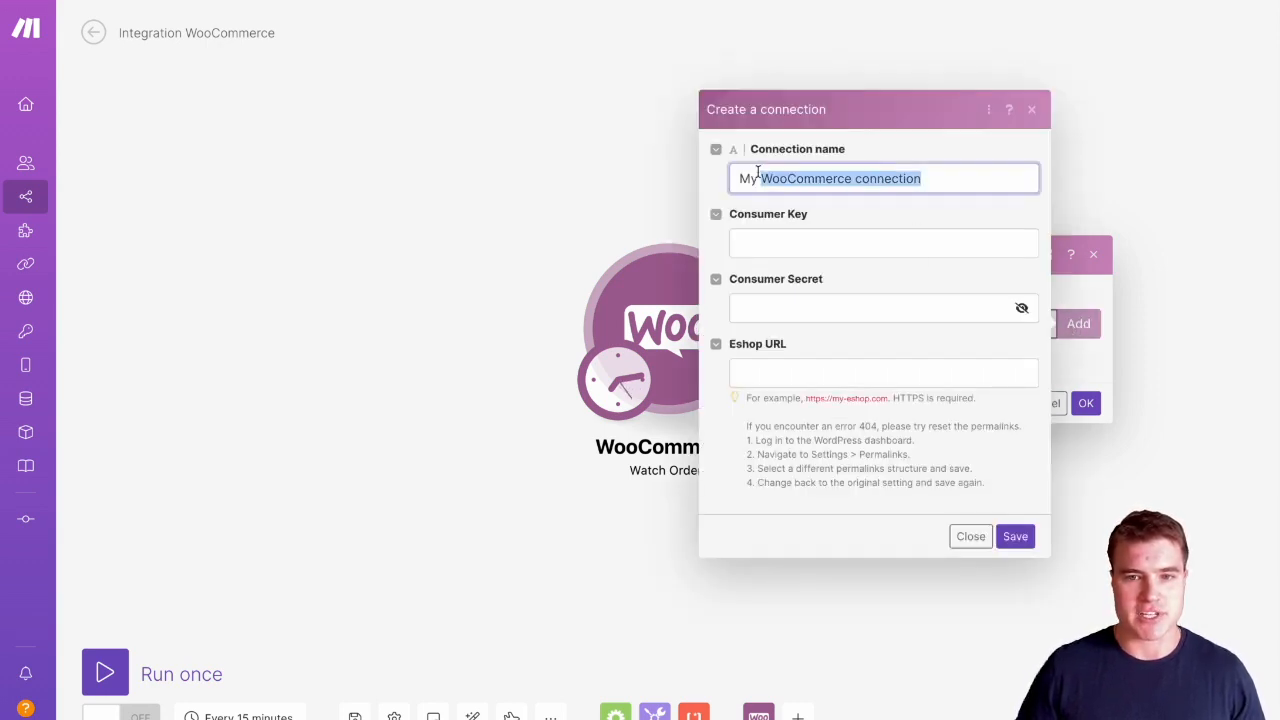
type("Charlie's cof")
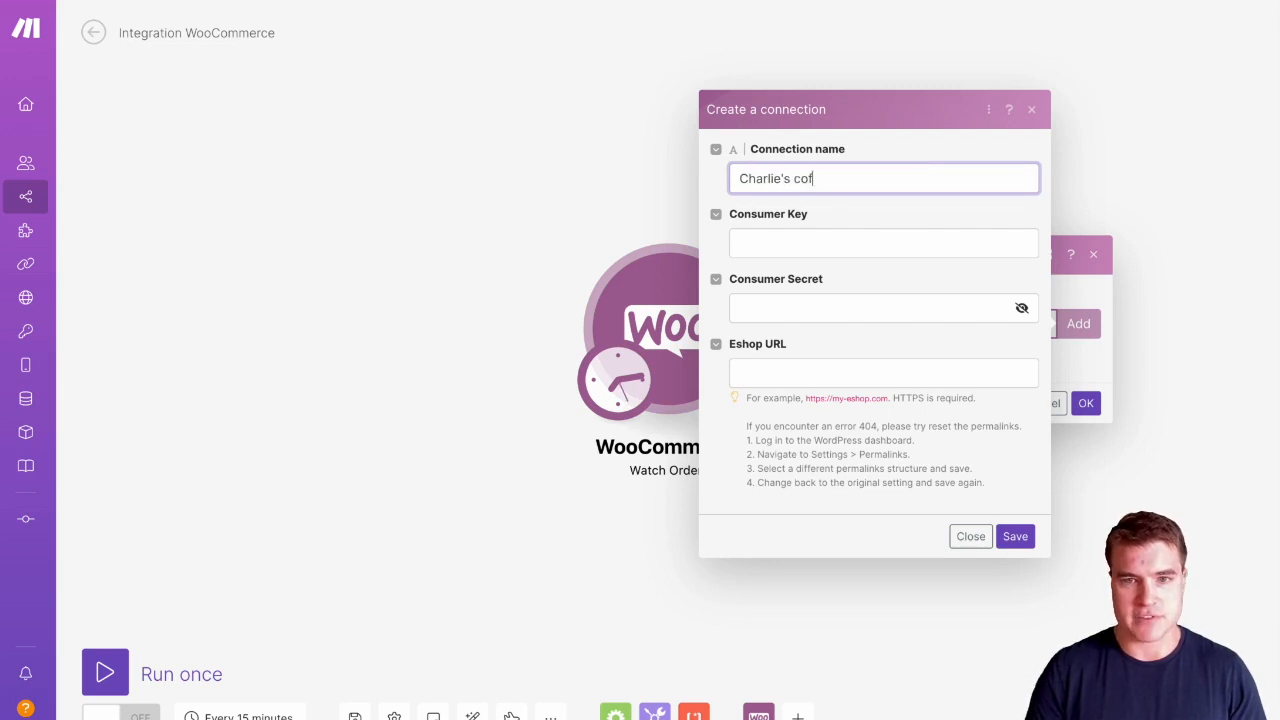
type("fee")
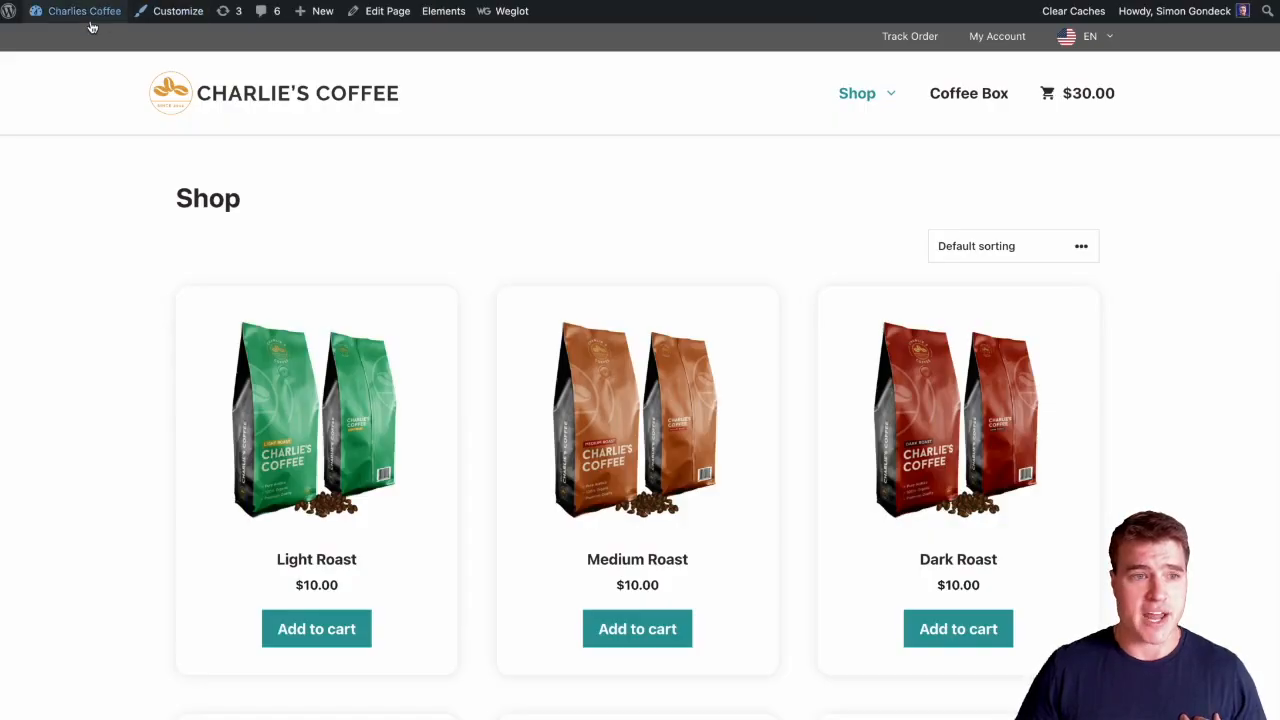
mouse_move(436, 160)
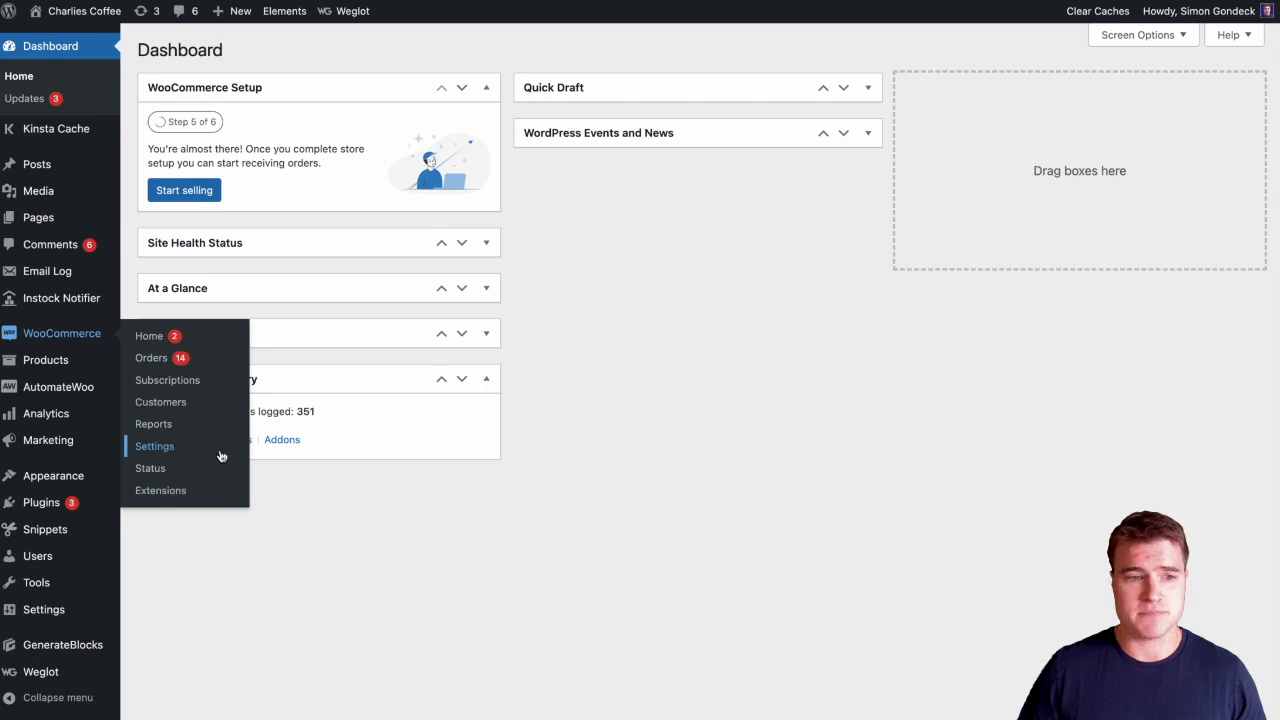
Navigate to WooCommerce Settings > Advanced > REST API keys
left_click(154, 446)
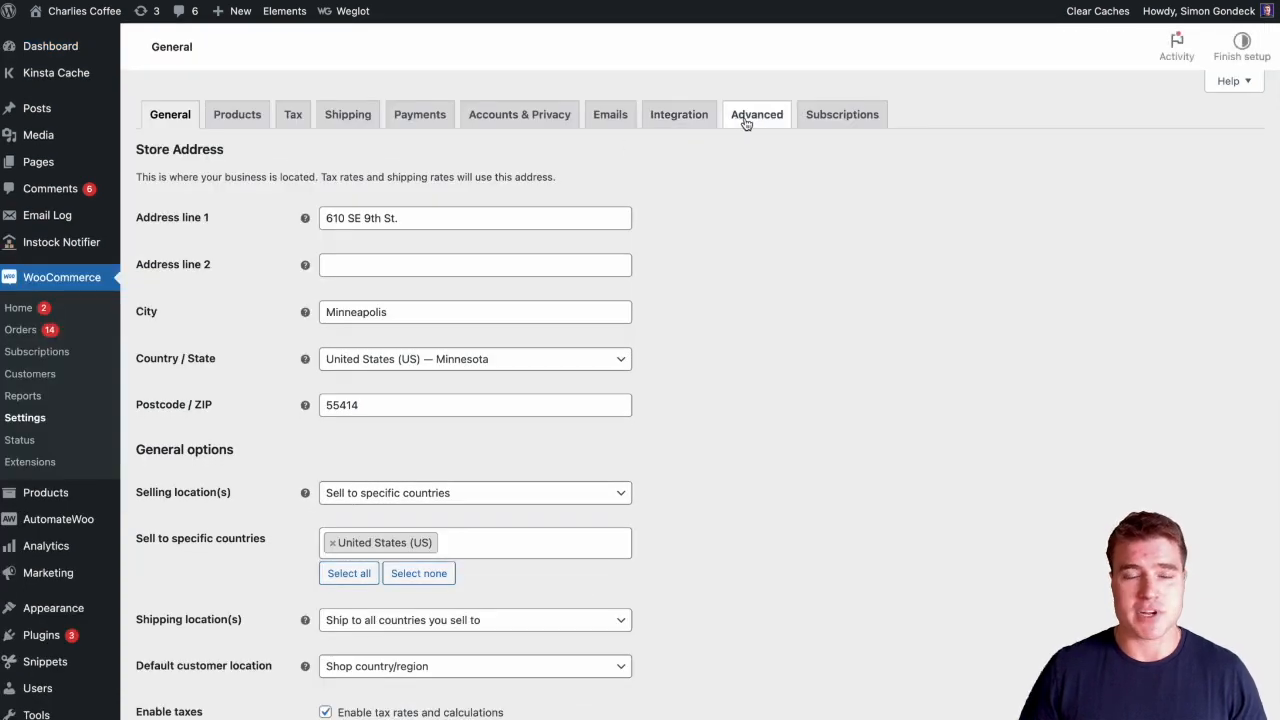
left_click(756, 114)
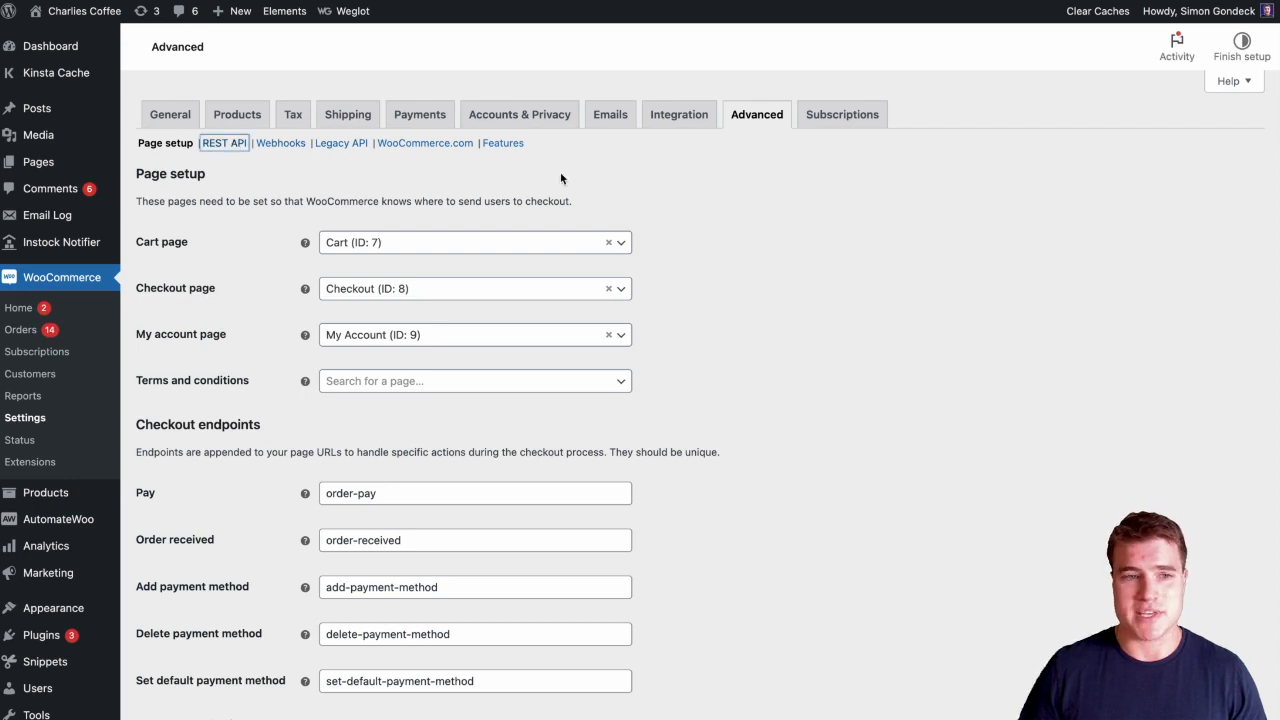
left_click(224, 144)
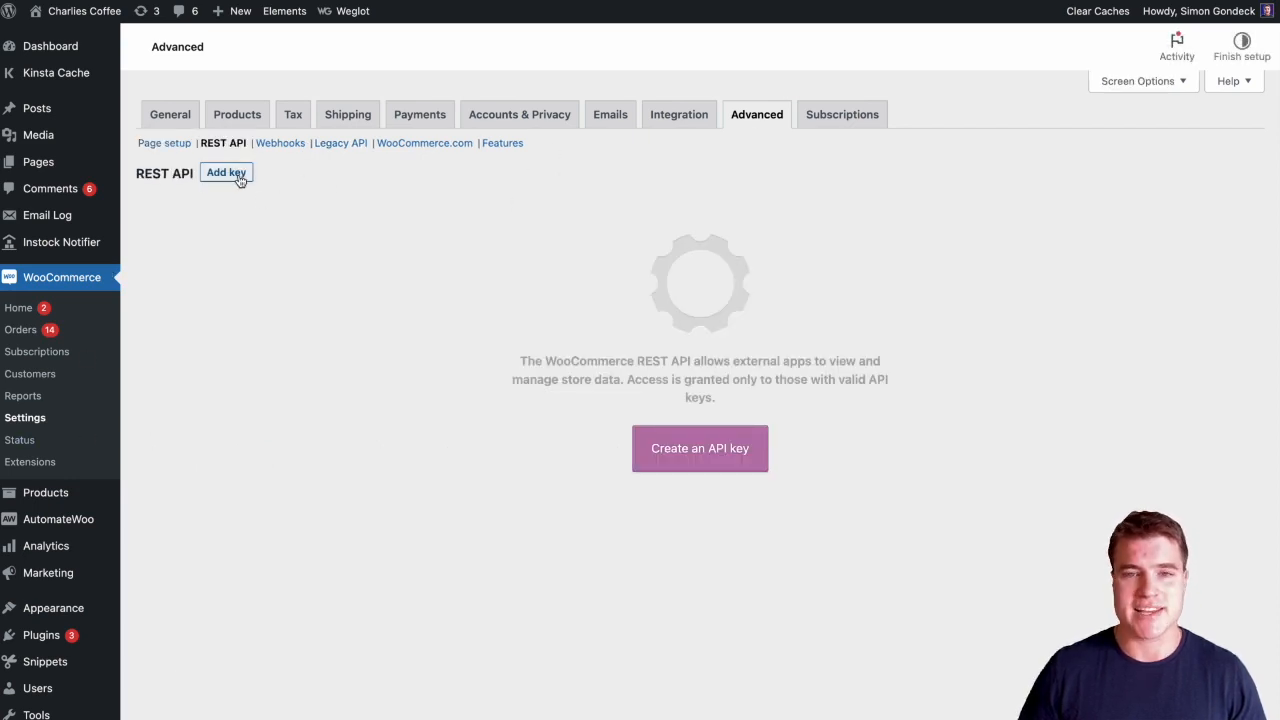
mouse_move(472, 196)
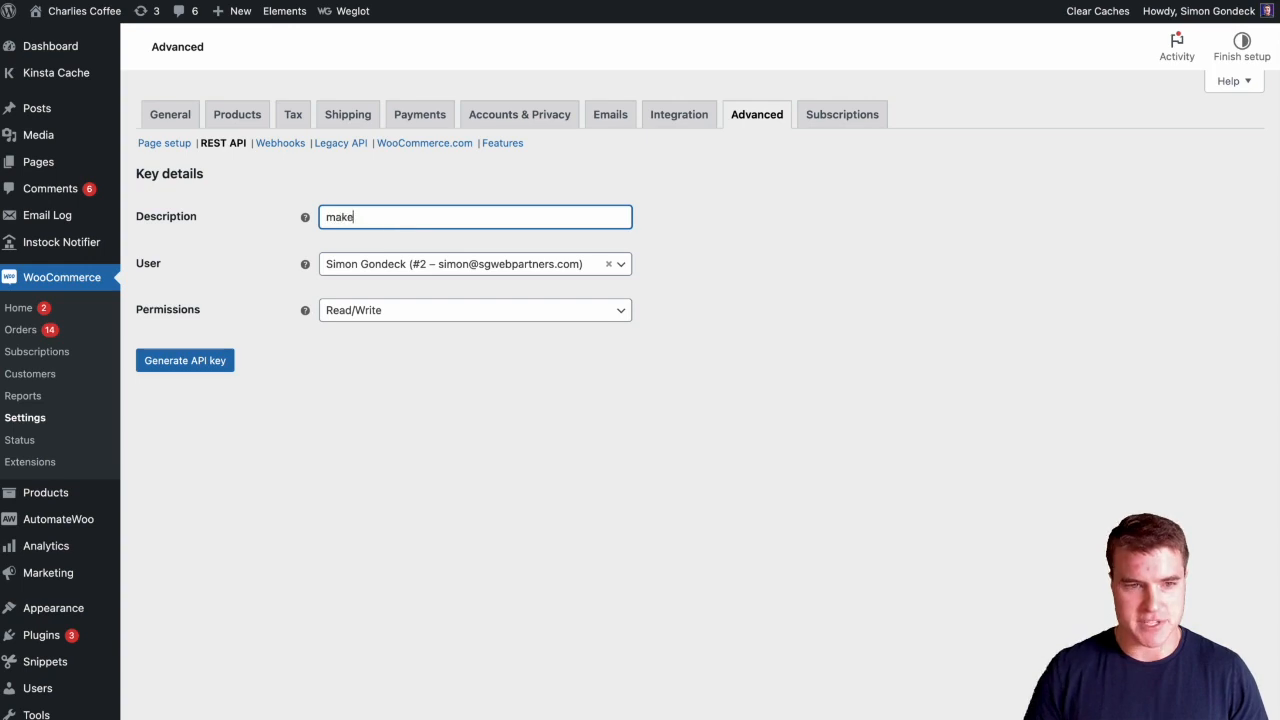
Generate the read/write API key described as make and copy its consumer key
left_click(184, 360)
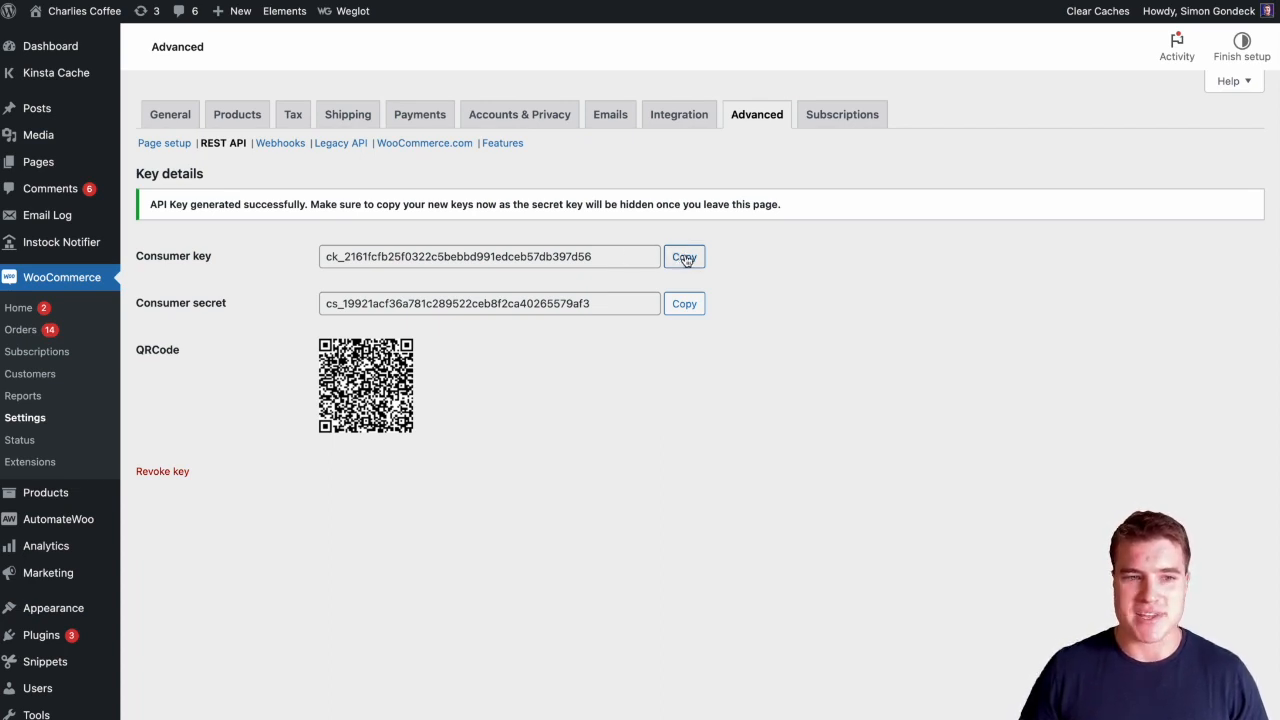
left_click(684, 256)
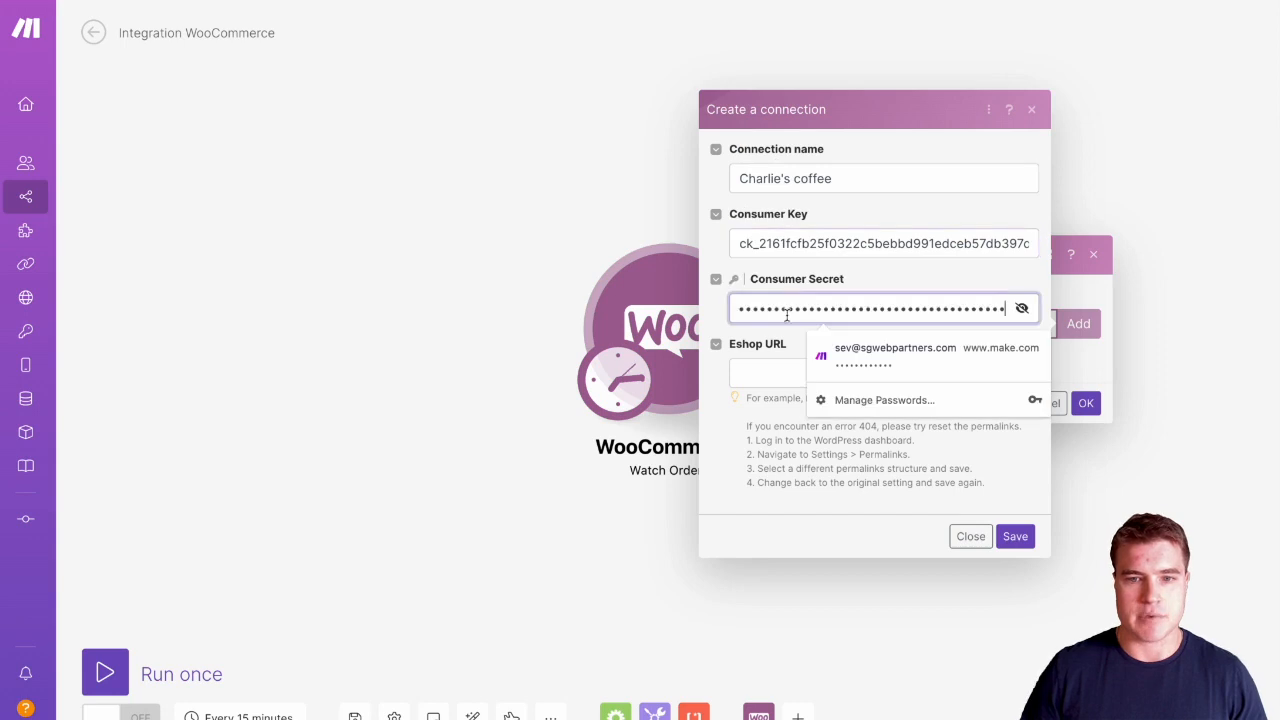
left_click(884, 372)
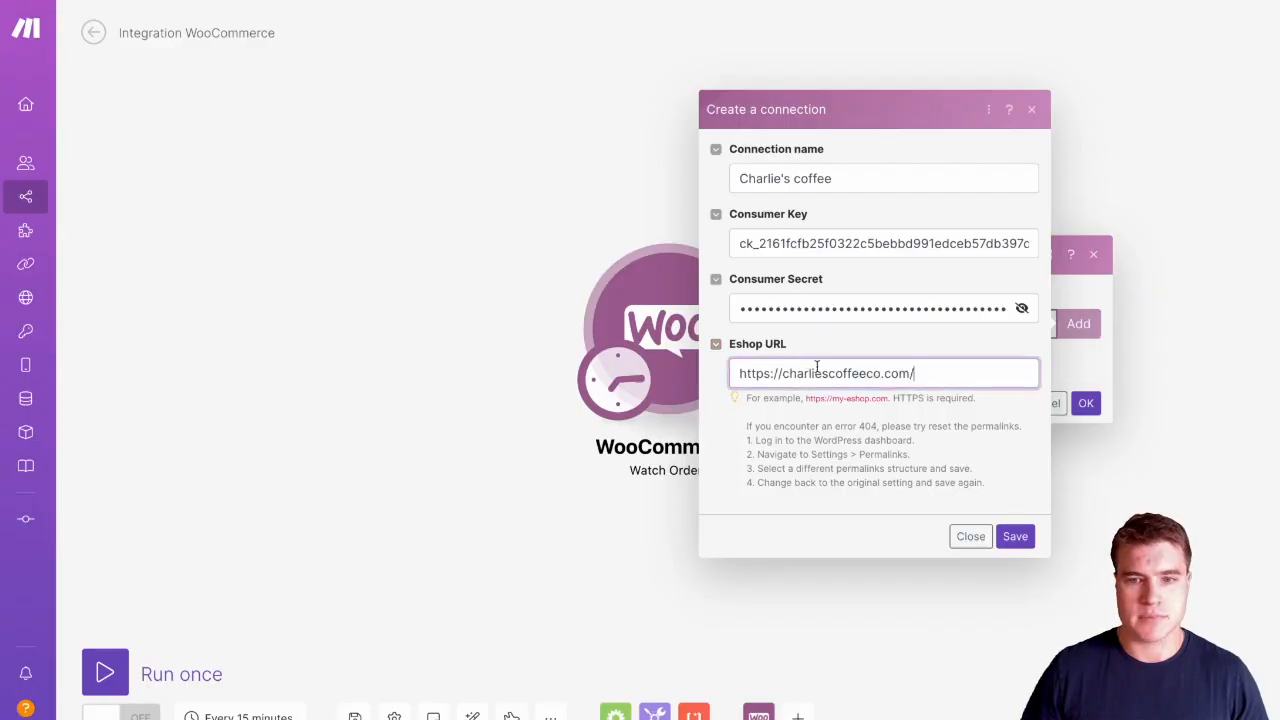
left_click(1014, 536)
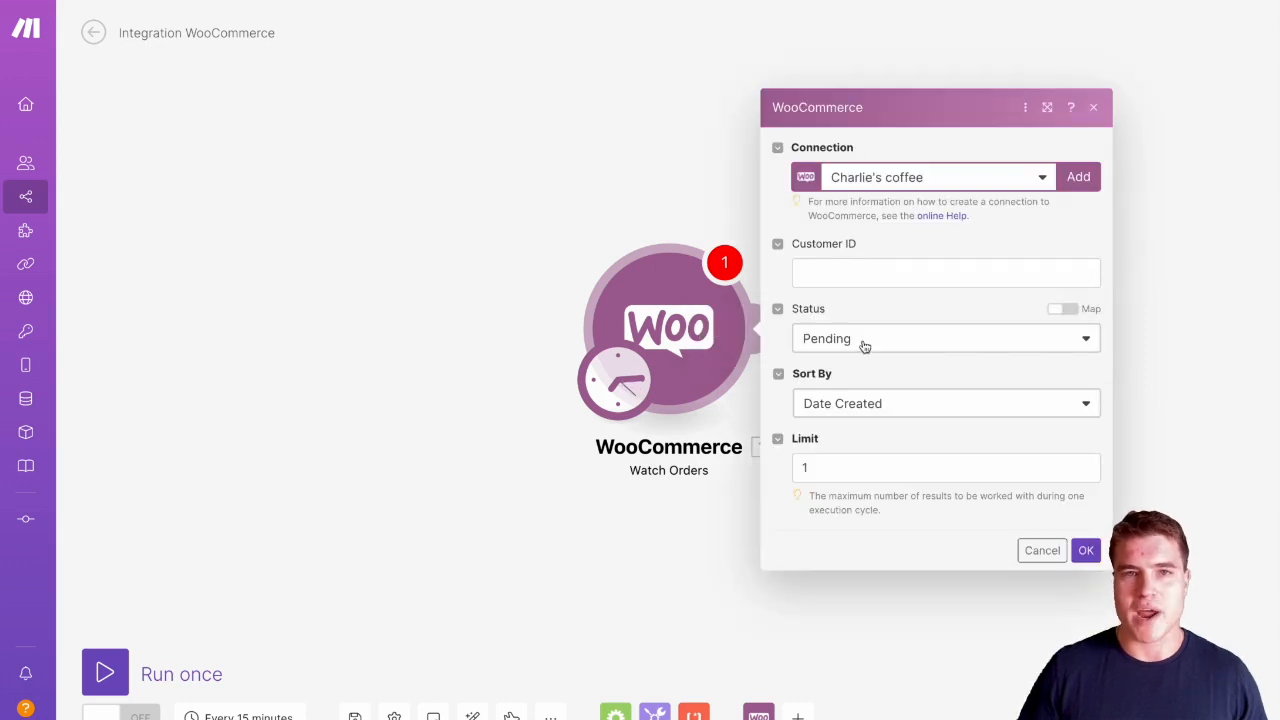
Set Watch Orders to Processing status starting from All orders, then add a second module
left_click(944, 338)
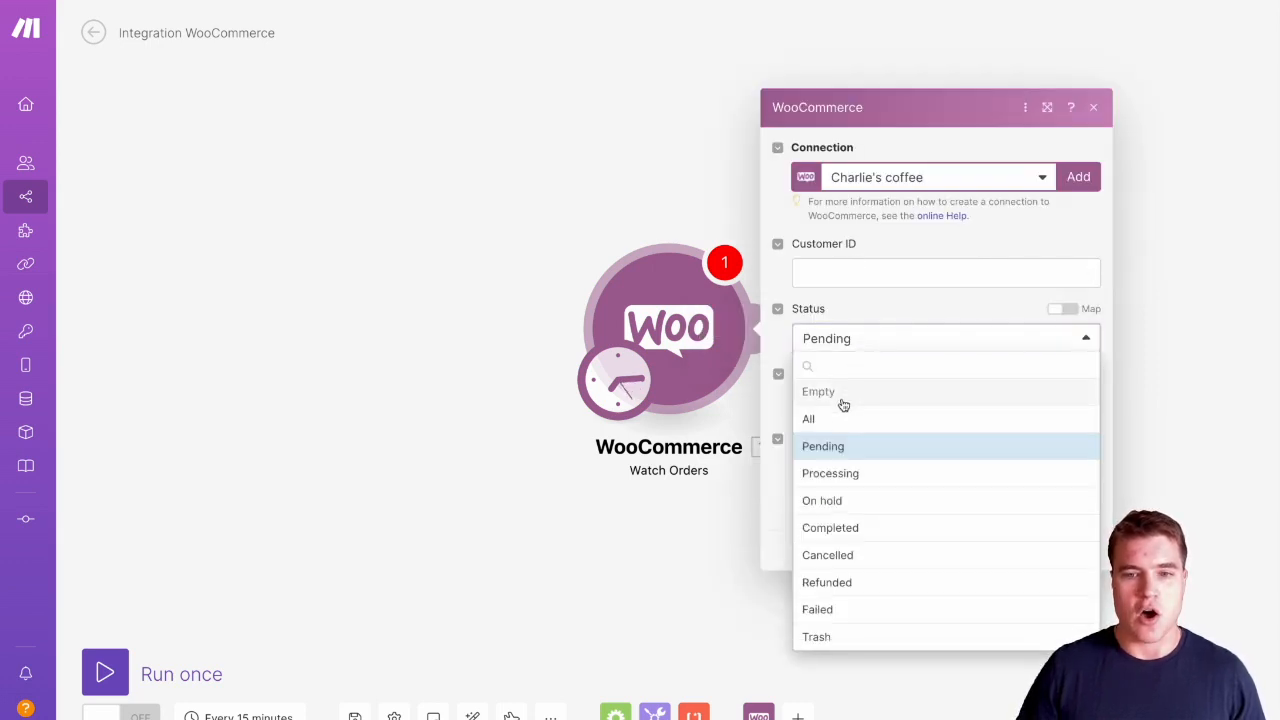
mouse_move(830, 472)
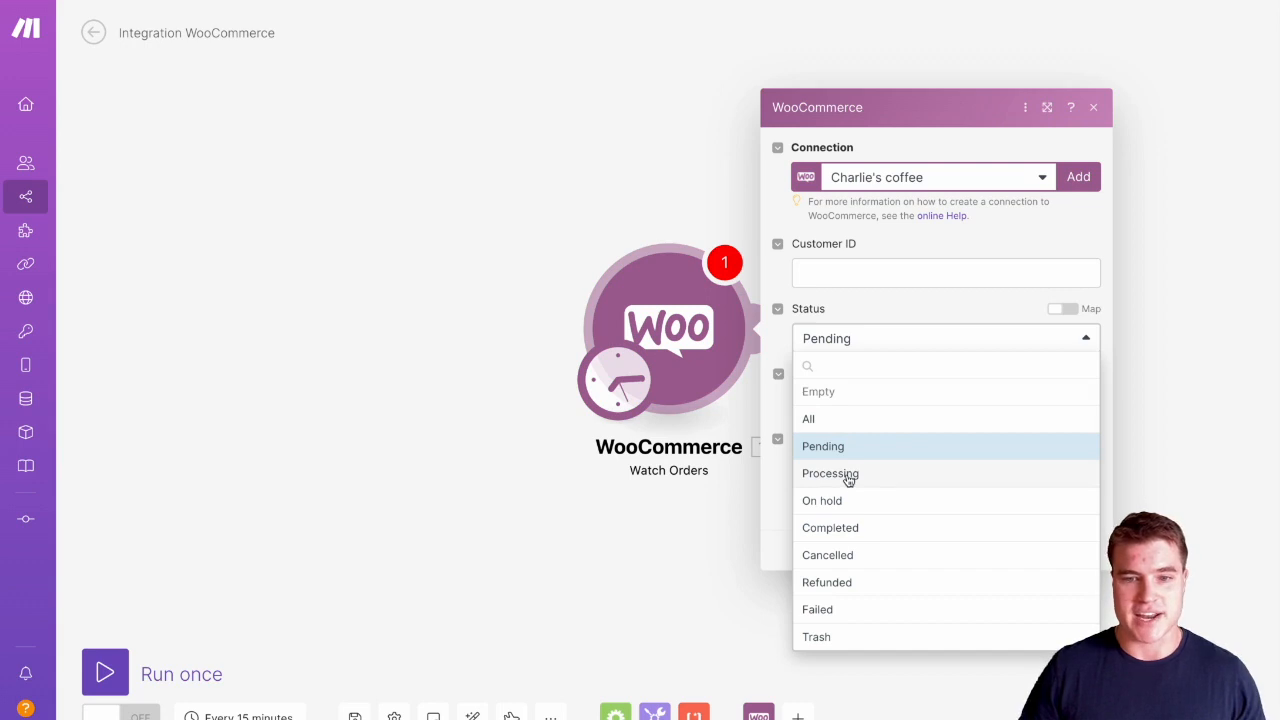
left_click(830, 472)
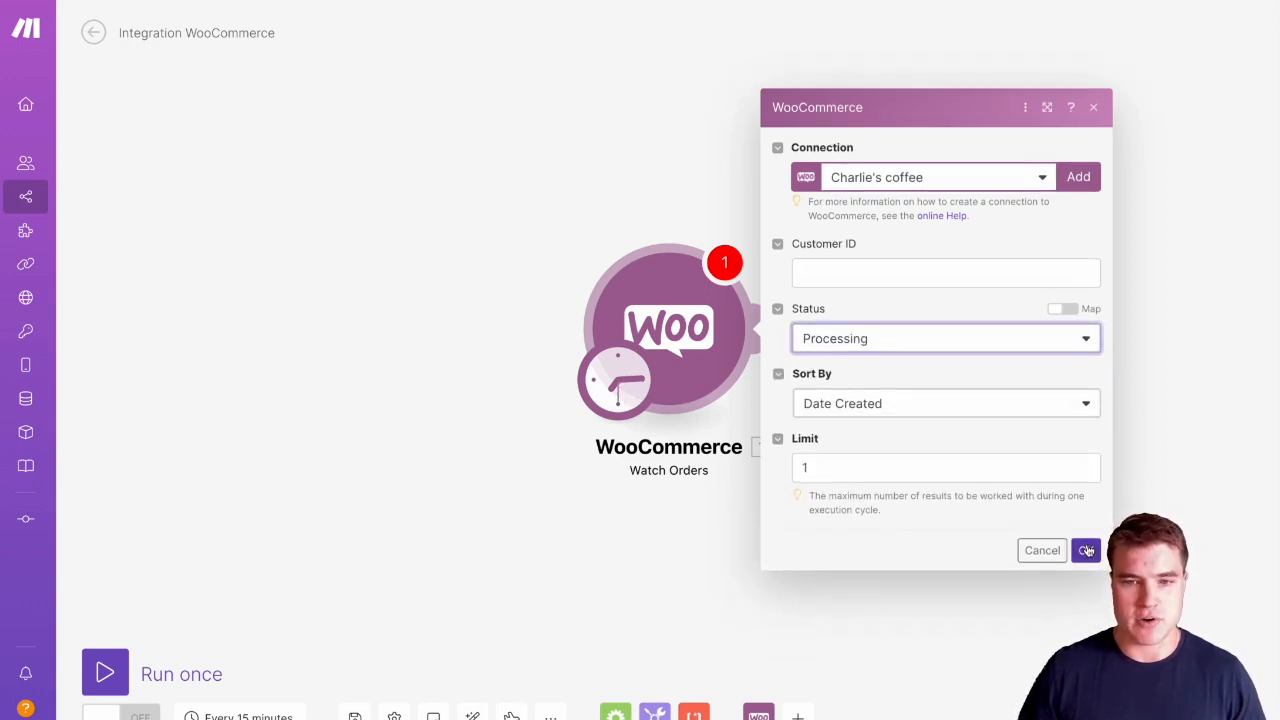
left_click(1086, 550)
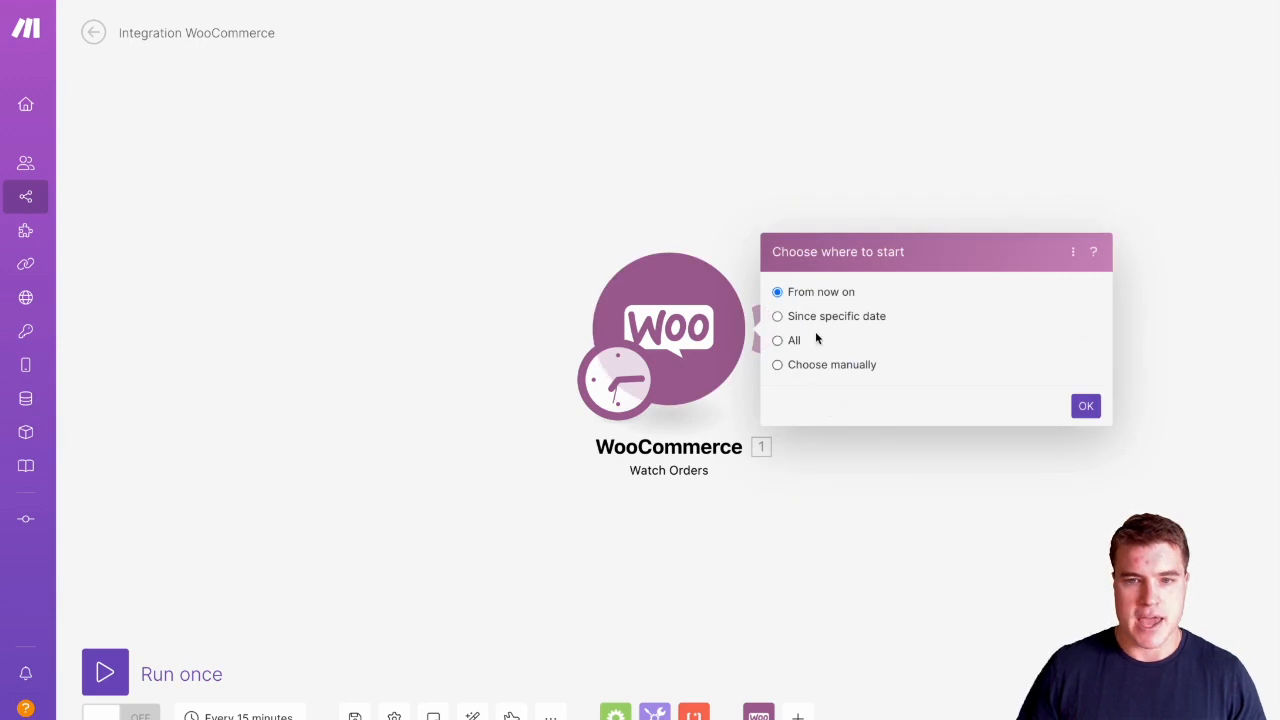
left_click(776, 340)
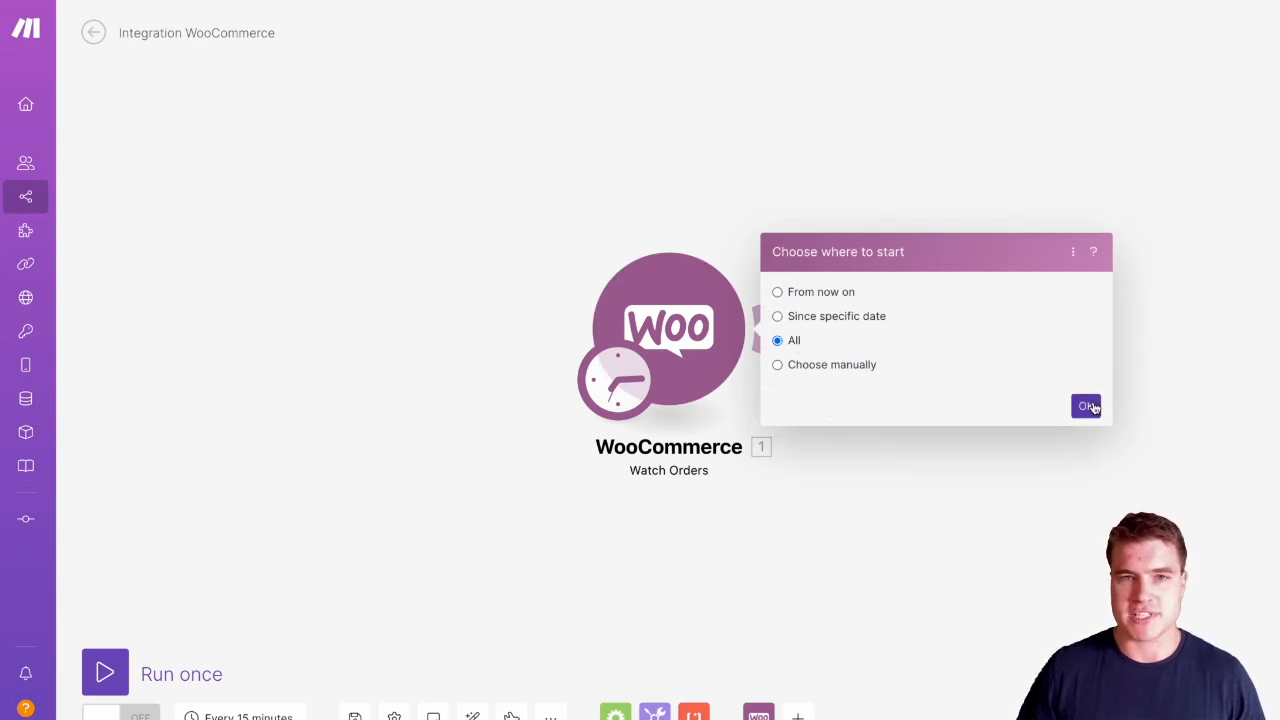
left_click(1088, 406)
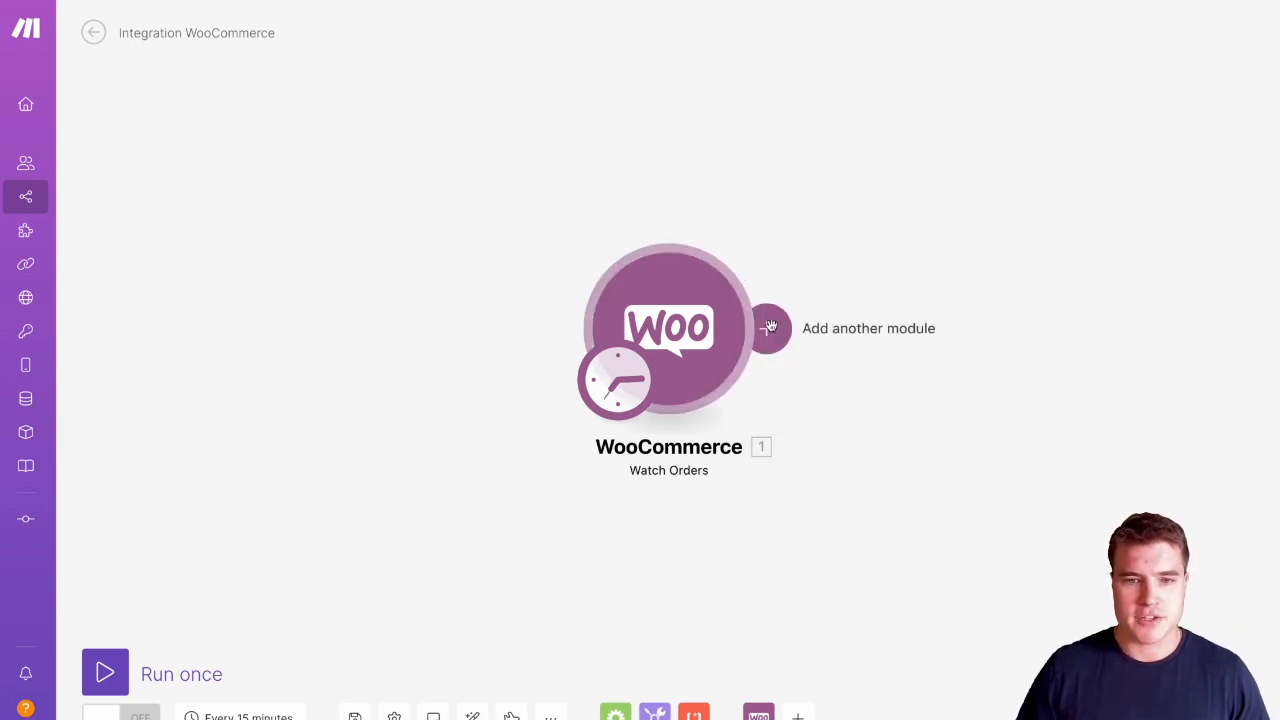
left_click(770, 328)
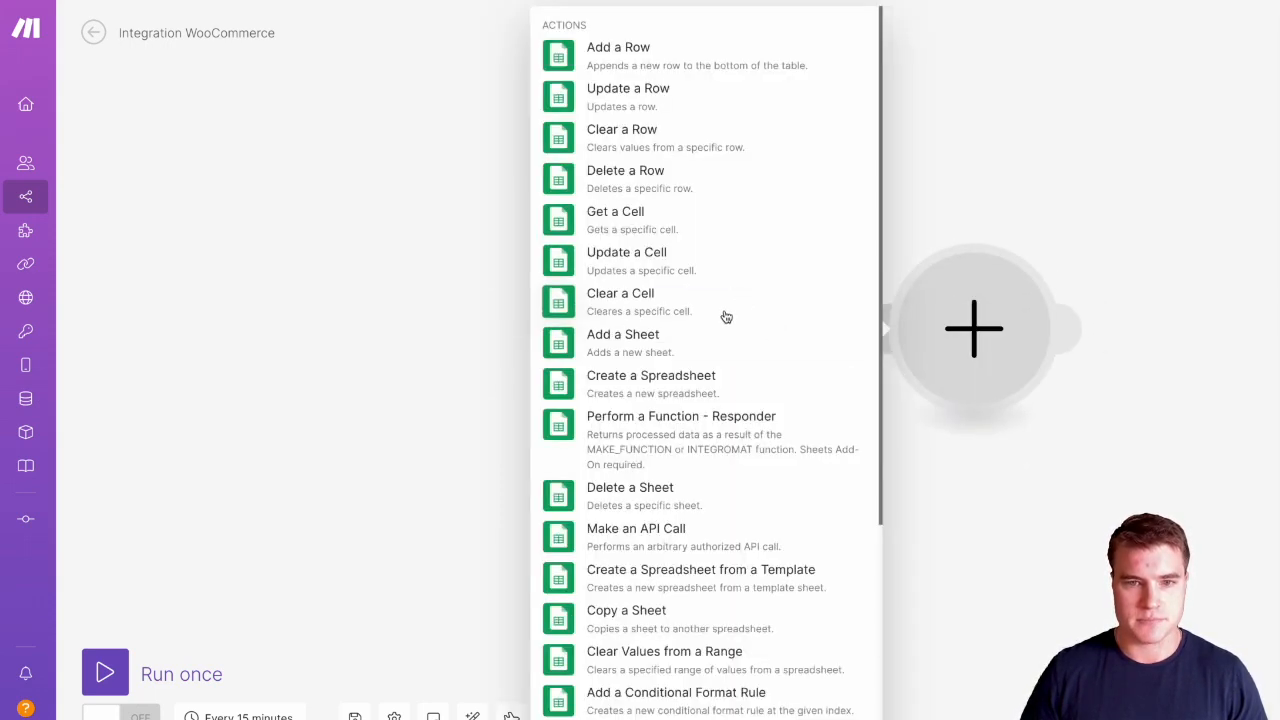
Choose the Add a Row action and create and save a new Google connection
left_click(618, 48)
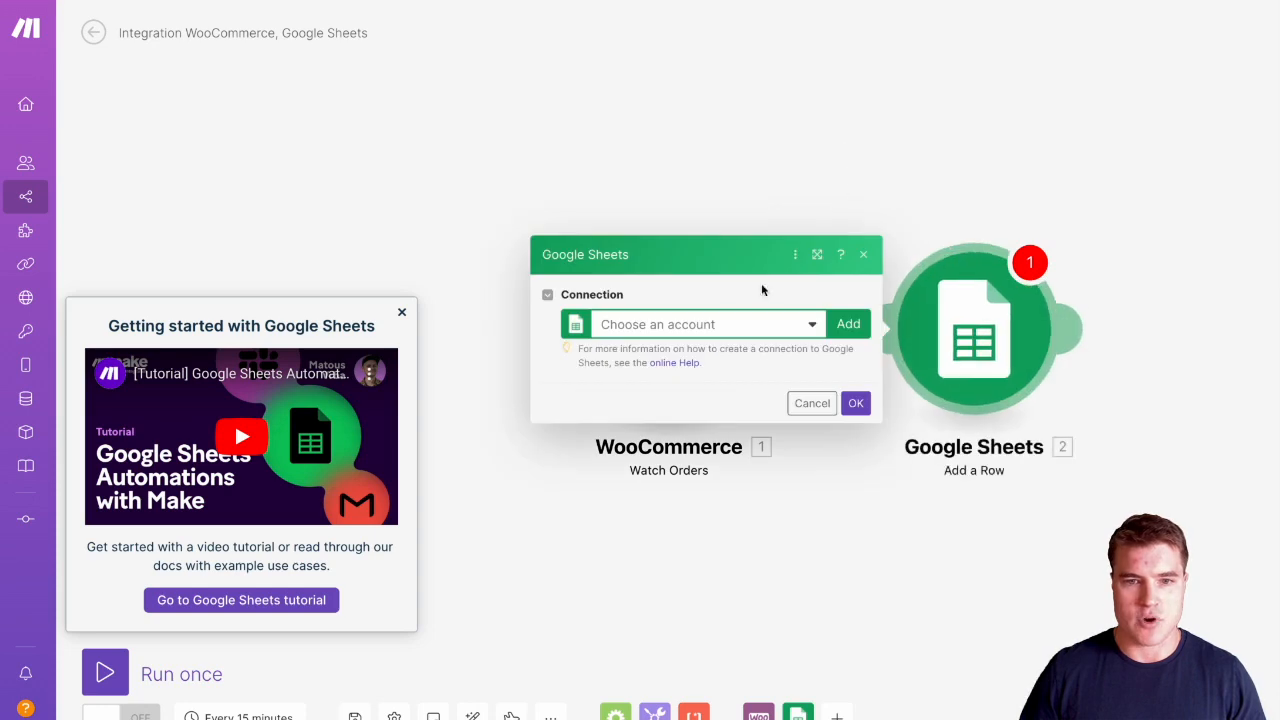
left_click(848, 324)
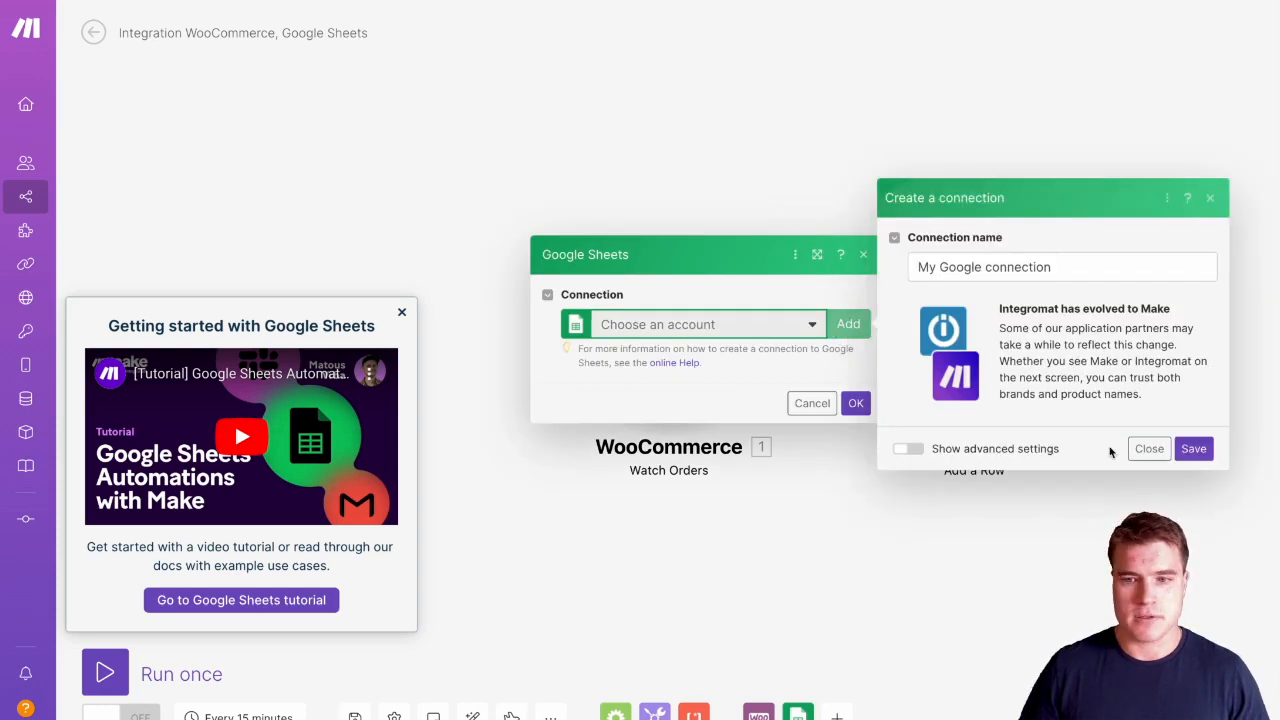
left_click(1192, 448)
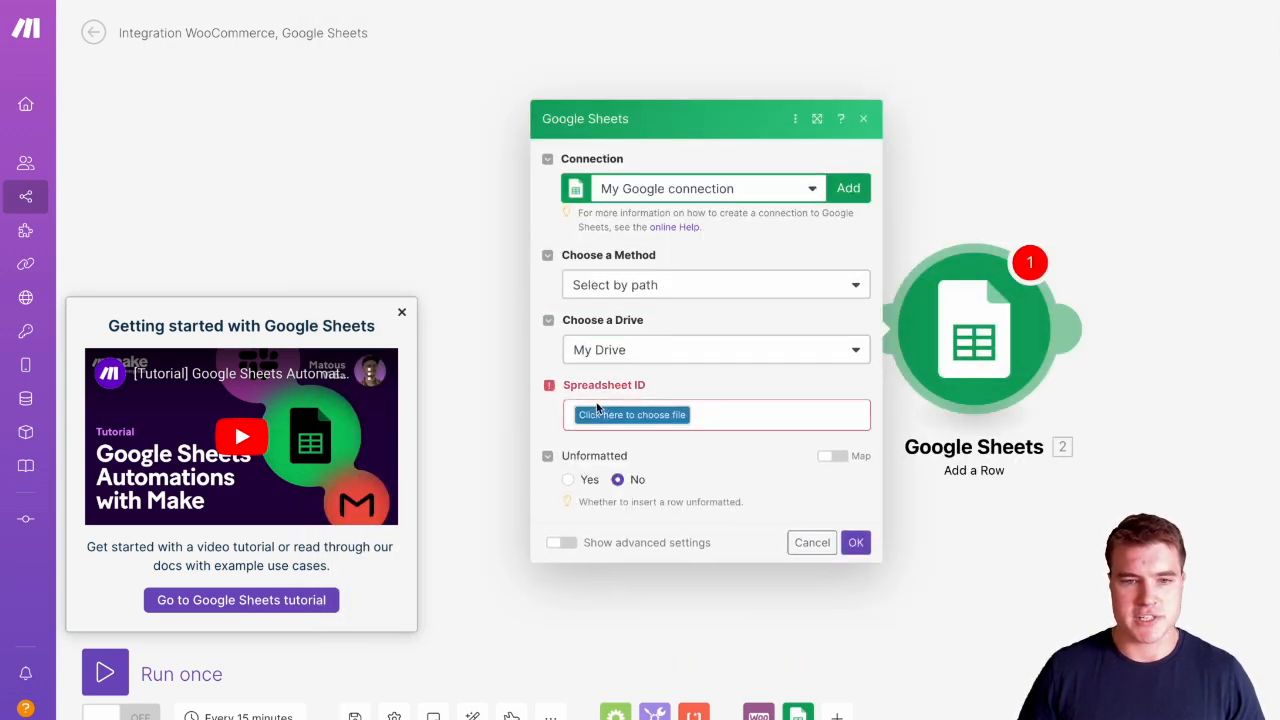
Select the woocommerce to google sheets spreadsheet and its Sheet1
left_click(632, 414)
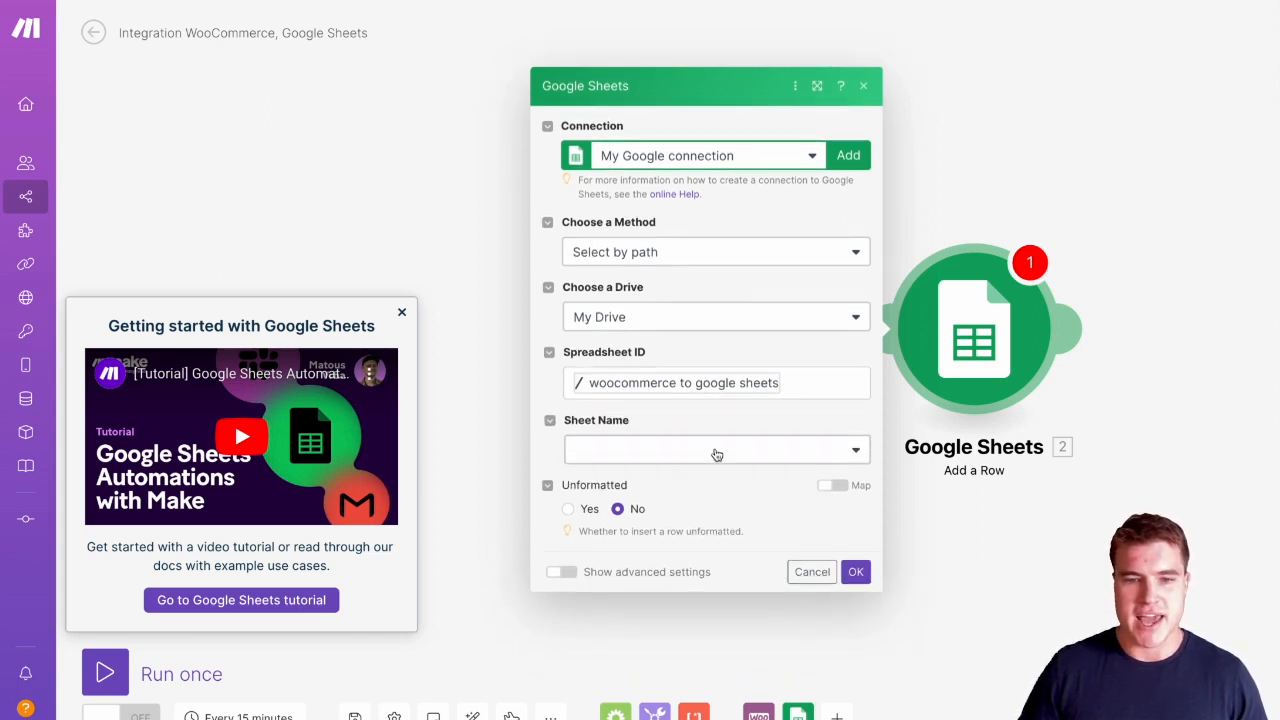
left_click(716, 448)
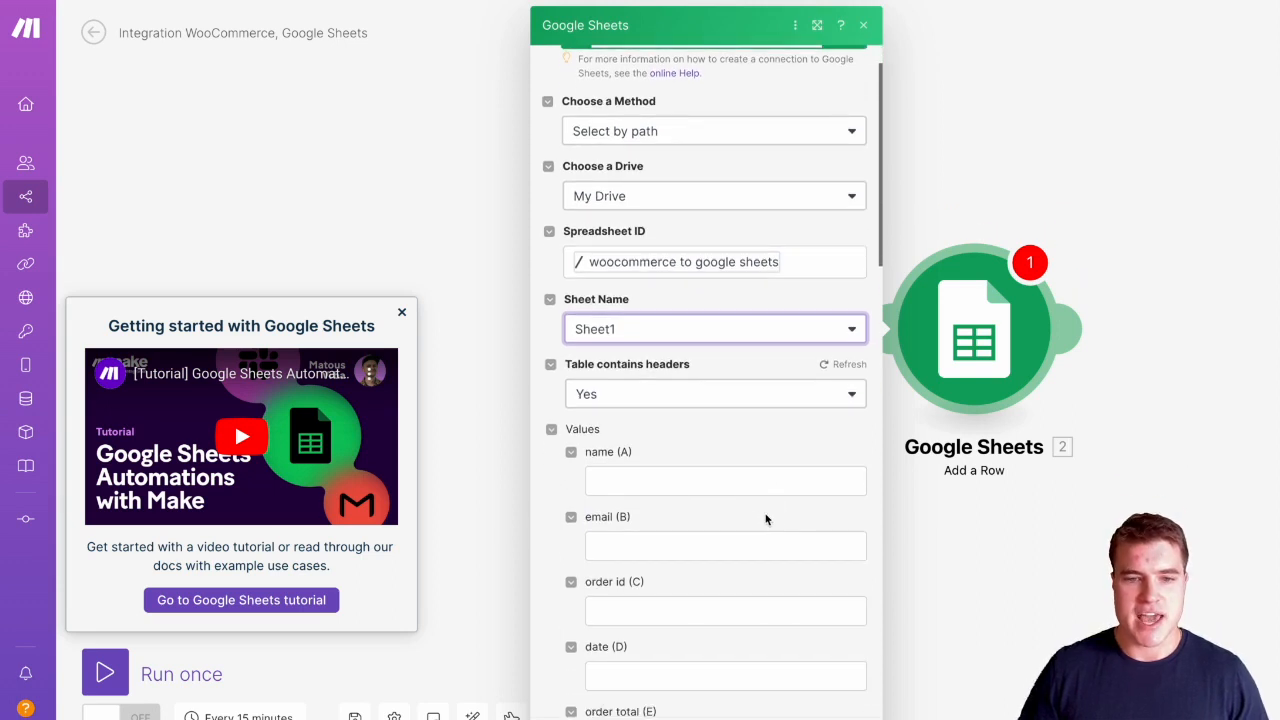
Map billing name, email and order date into columns A, B and D, then save the module
left_click(724, 480)
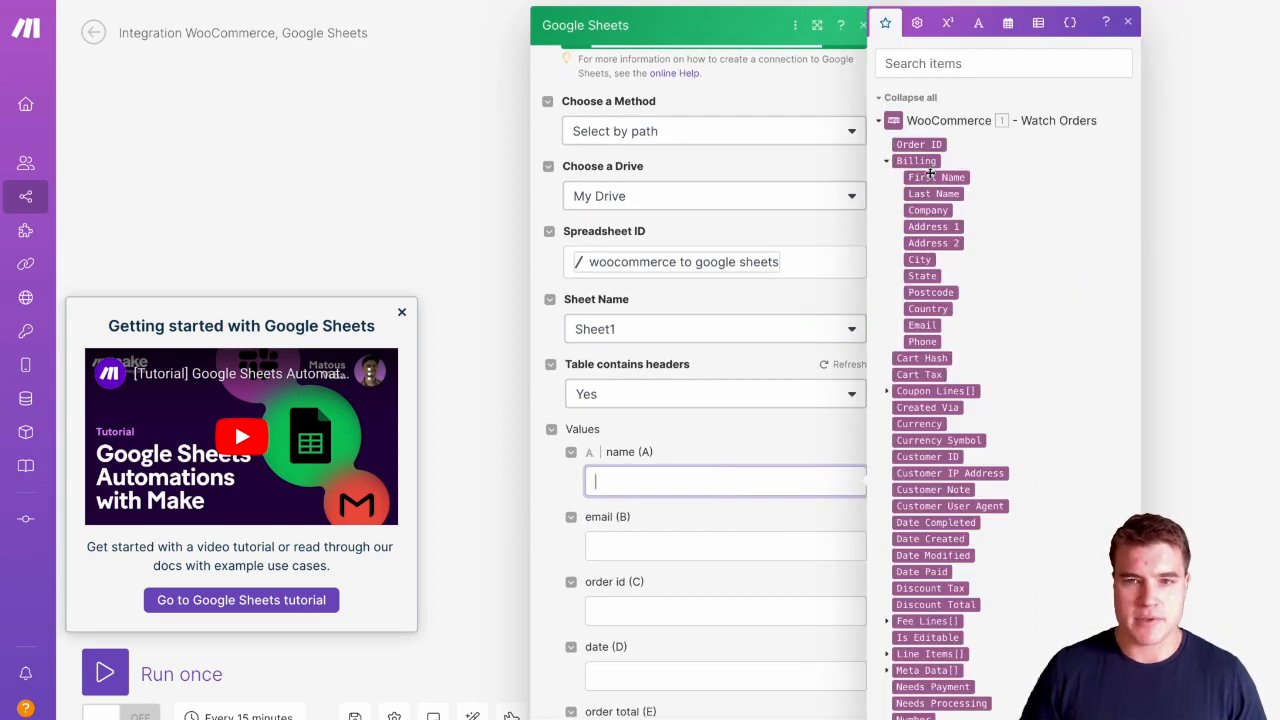
left_click(932, 192)
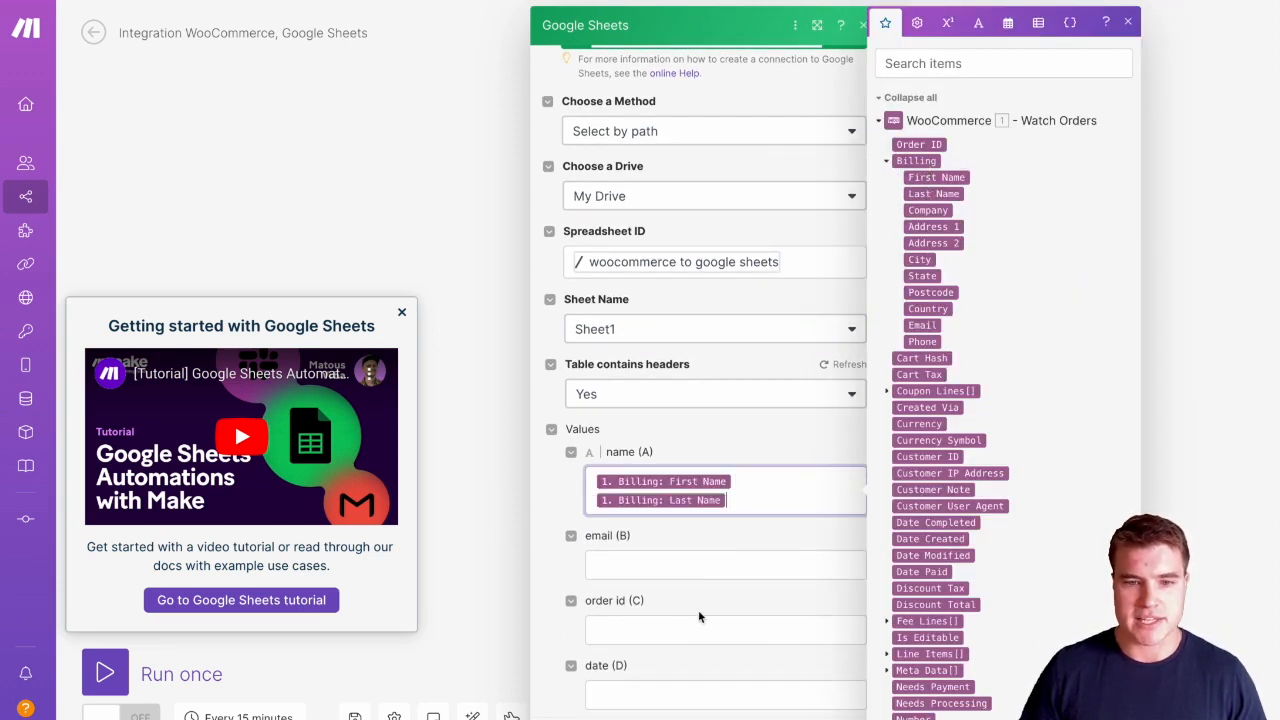
left_click(920, 340)
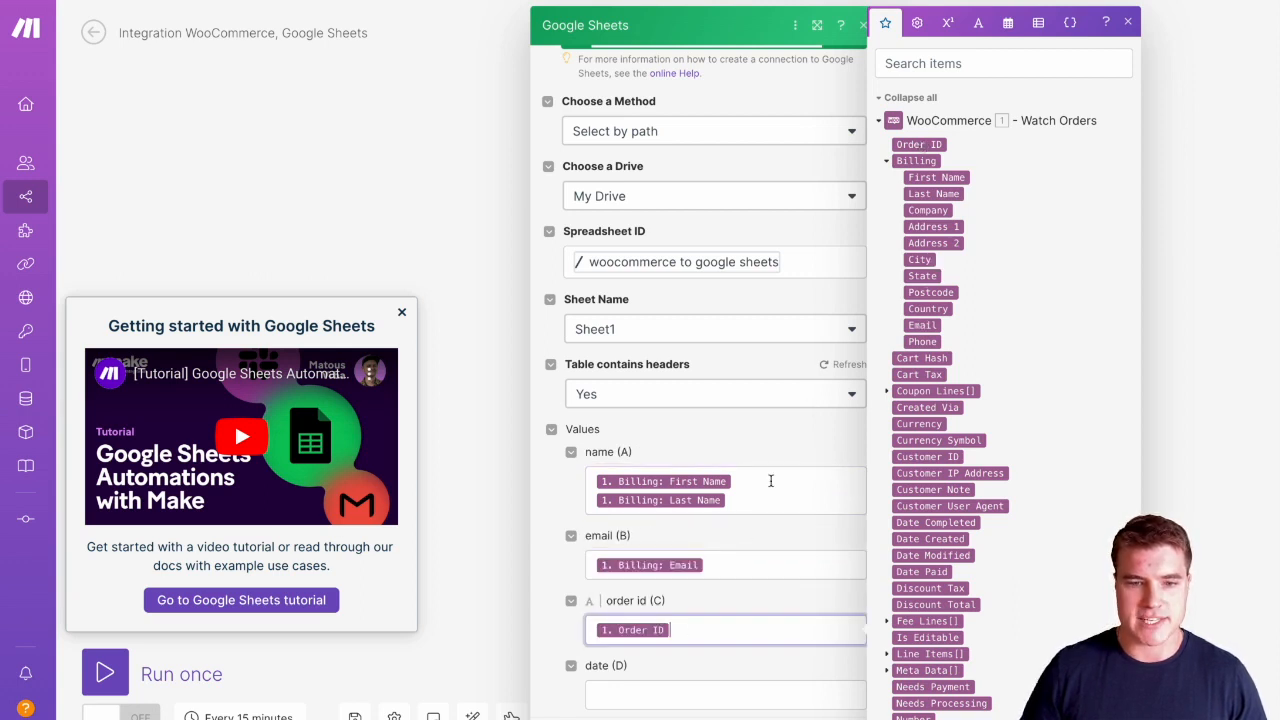
type("dat")
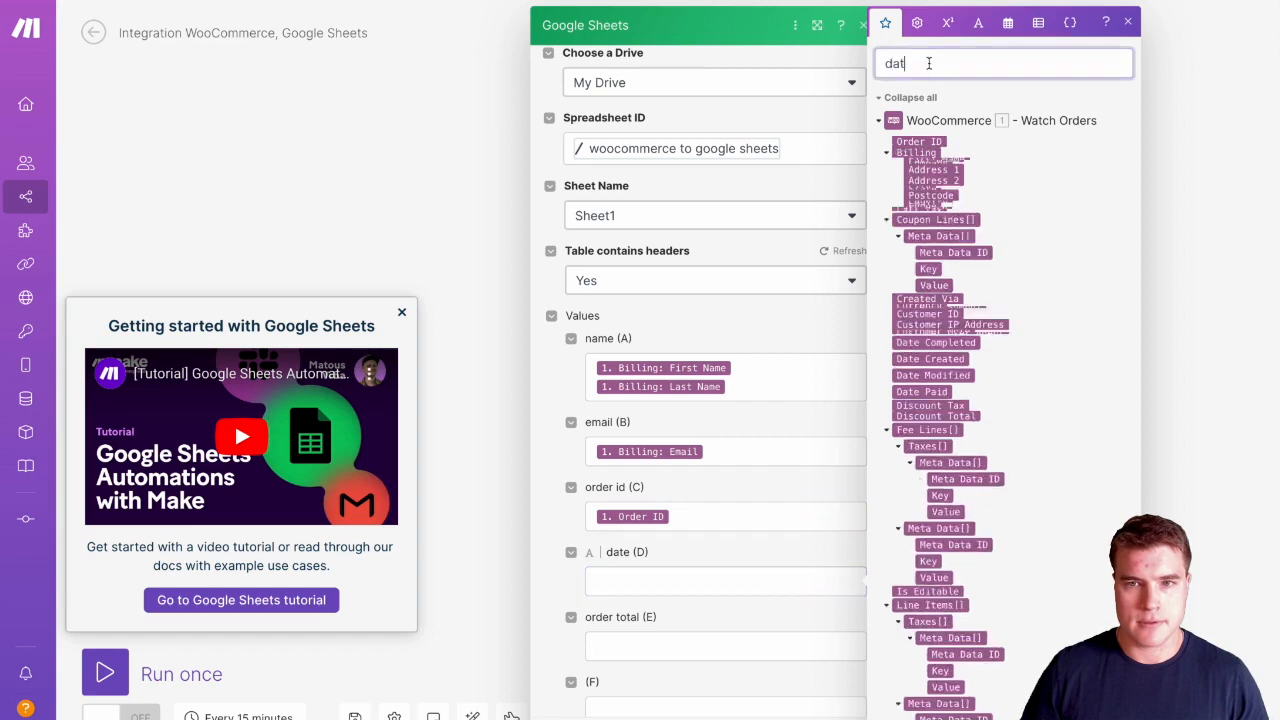
left_click(724, 580)
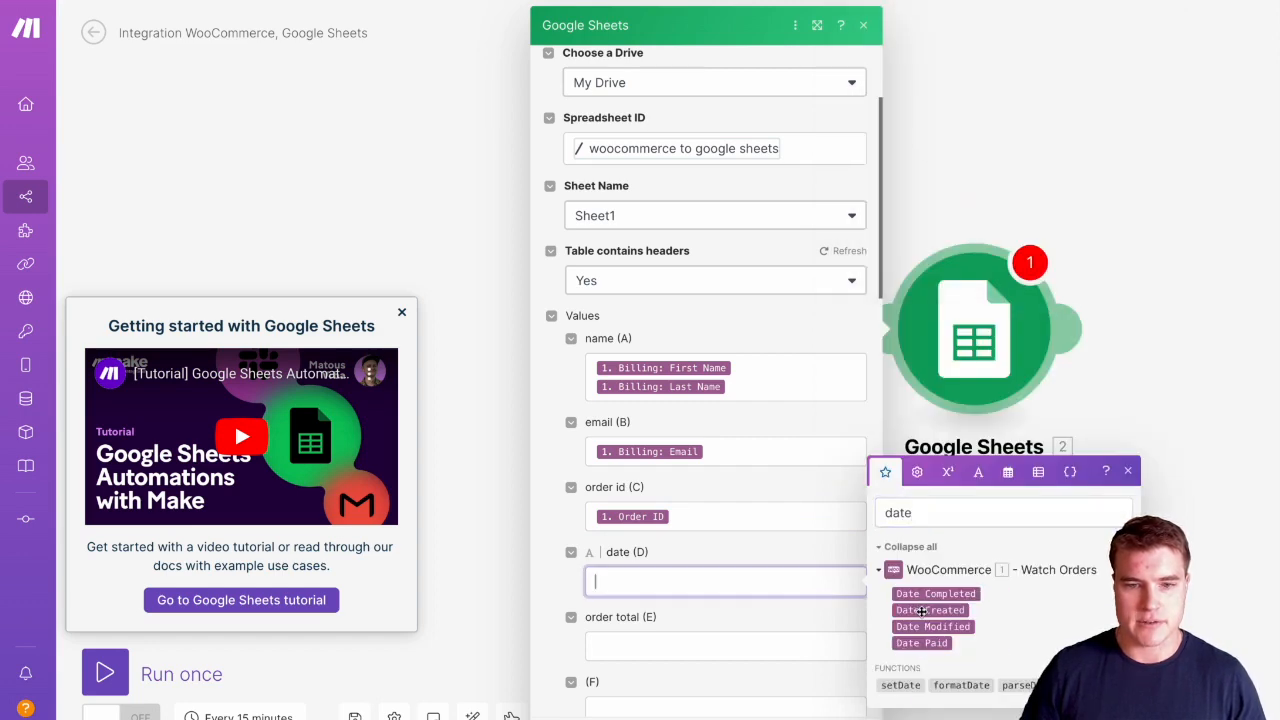
left_click(930, 610)
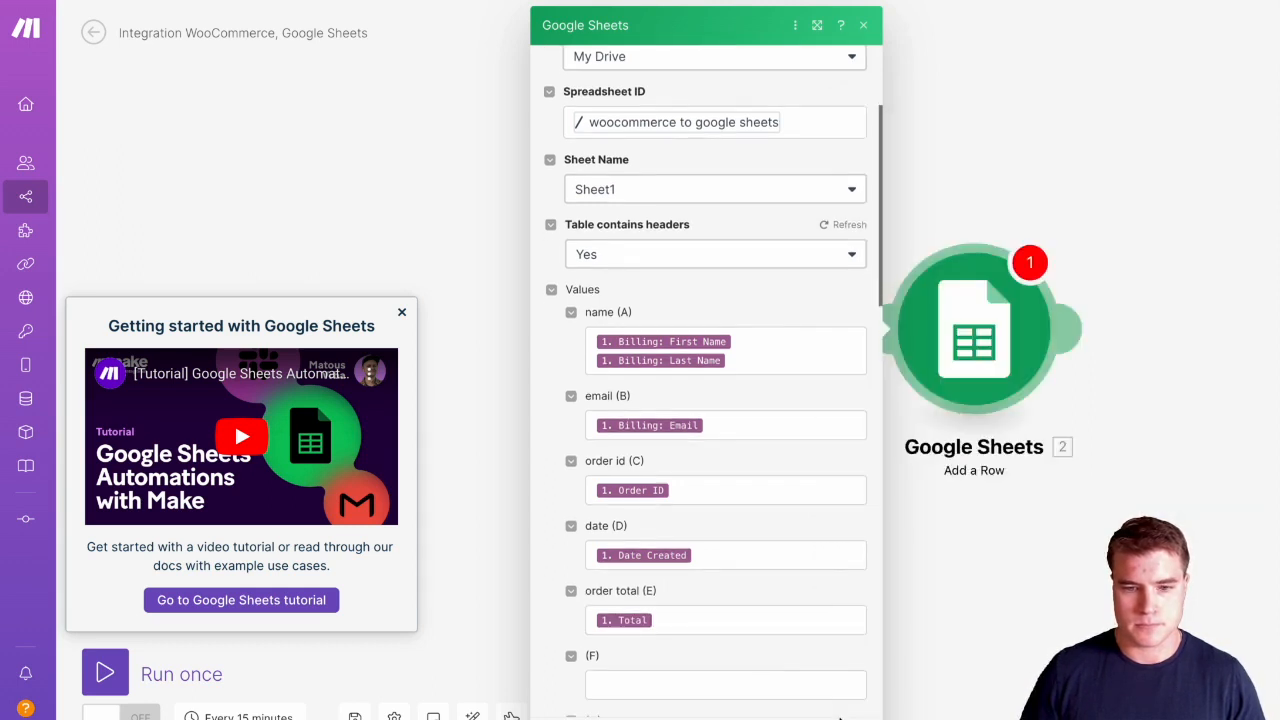
left_click(862, 24)
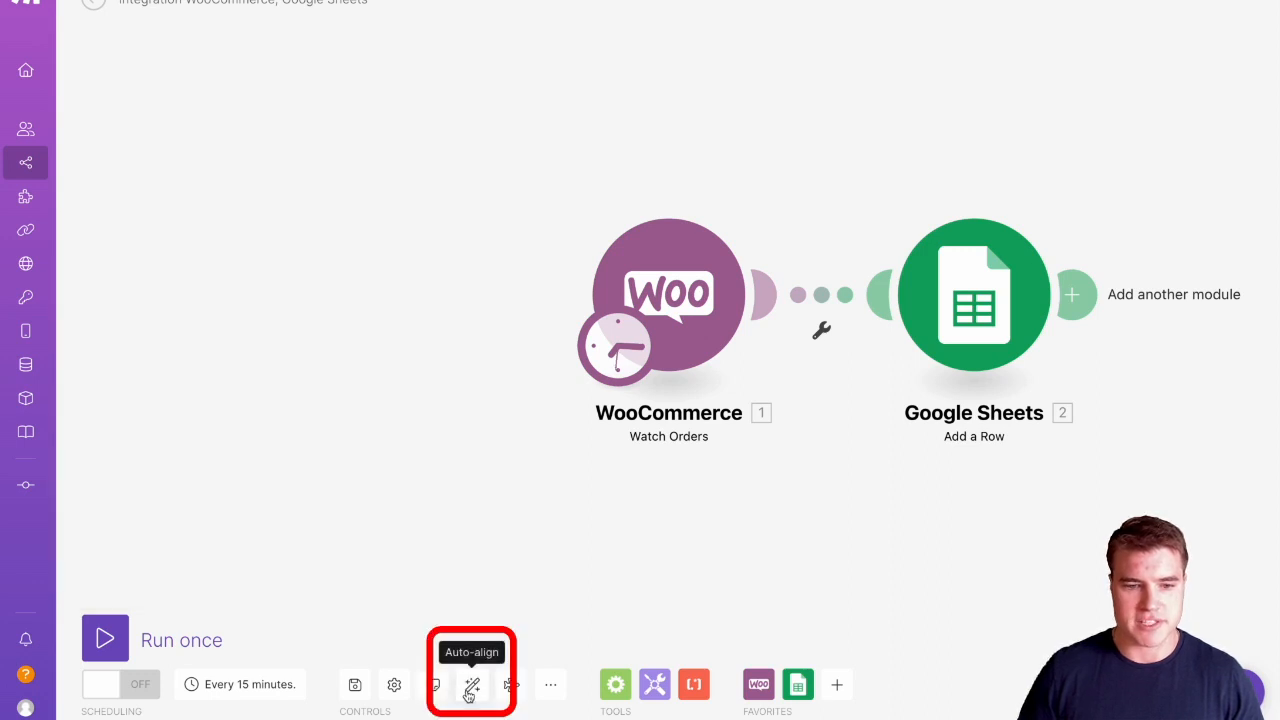
Auto-align the two modules, run the scenario once, and reopen the Watch Orders settings
left_click(472, 686)
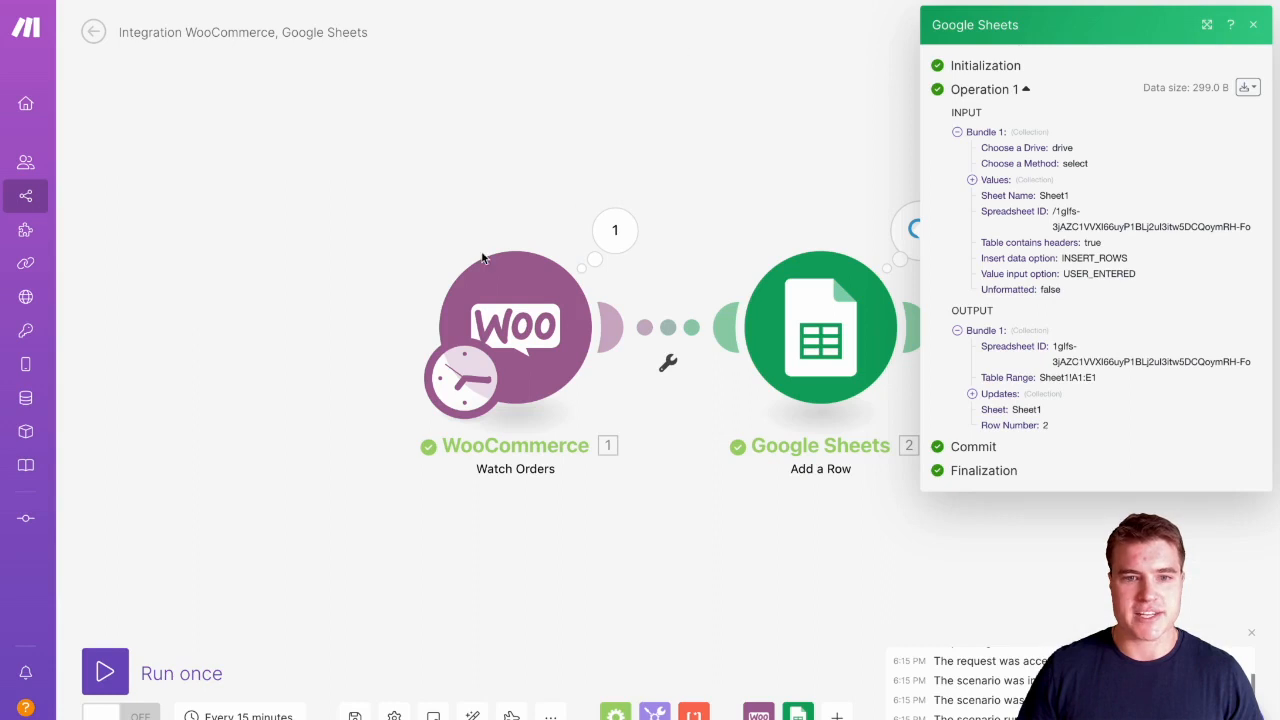
mouse_move(496, 300)
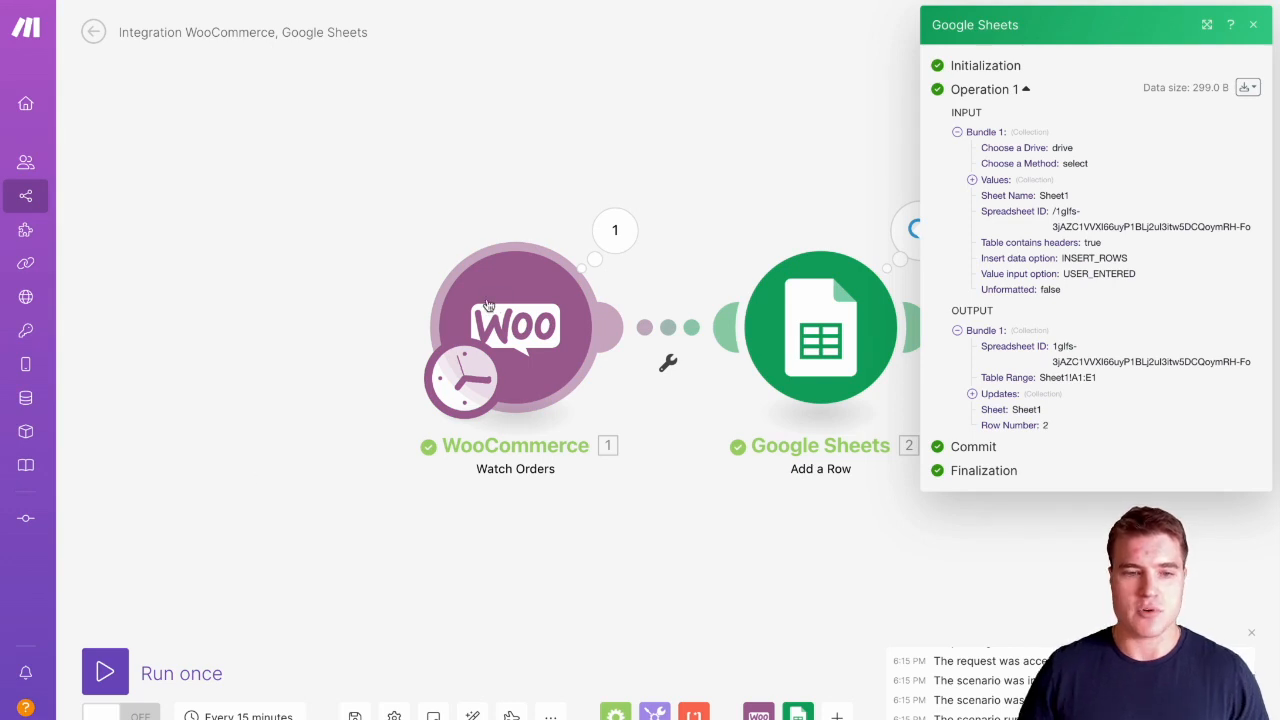
left_click(1252, 24)
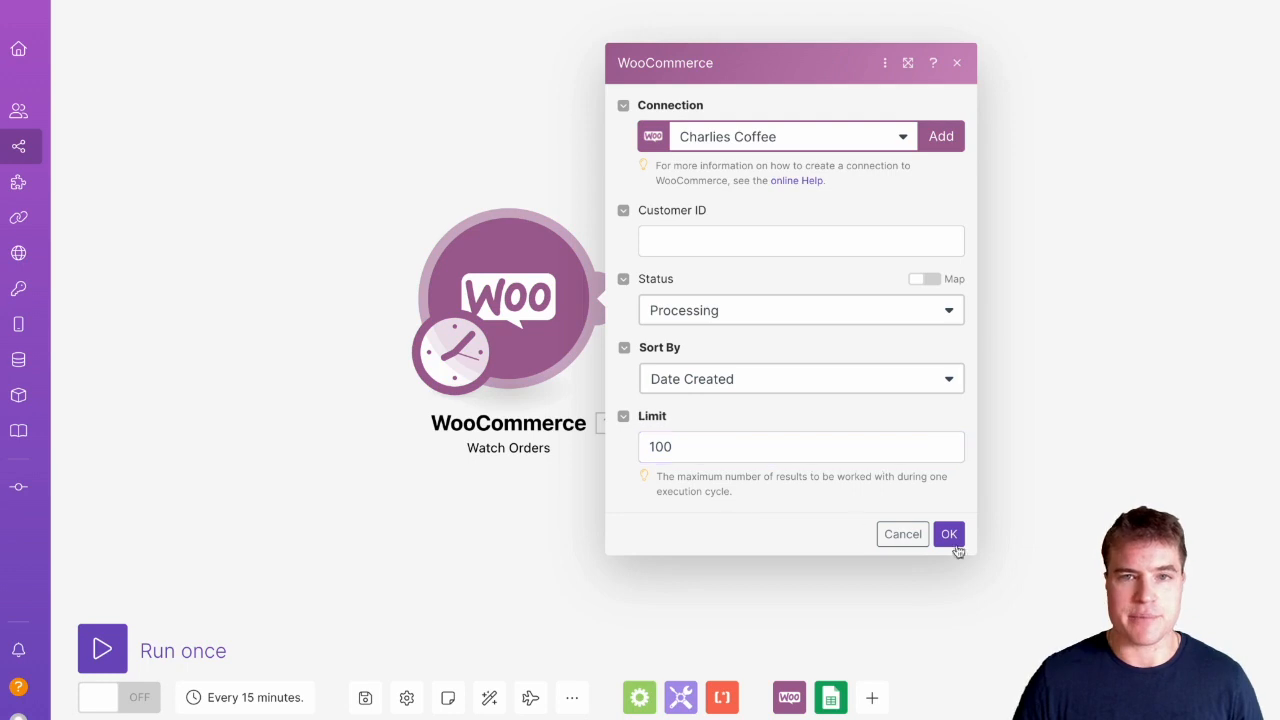
Keep the trigger settings unchanged, run the scenario again, and review the order rows in the sheet
left_click(948, 532)
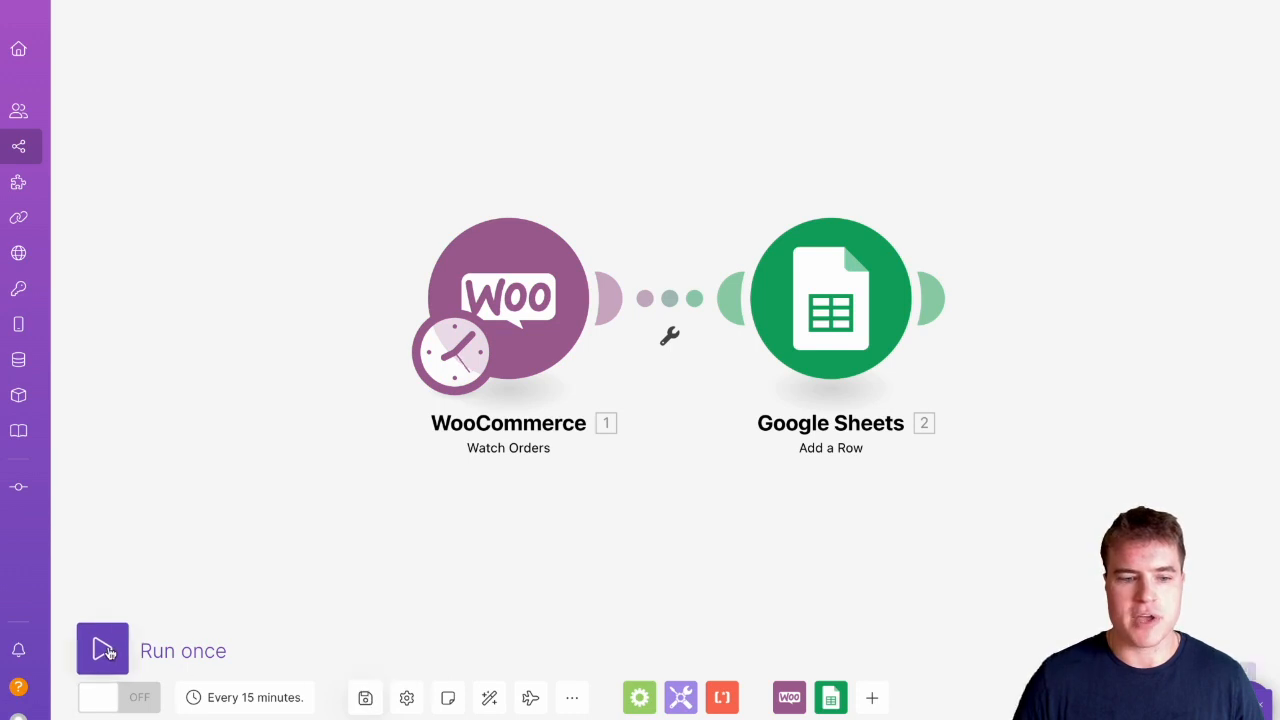
left_click(102, 650)
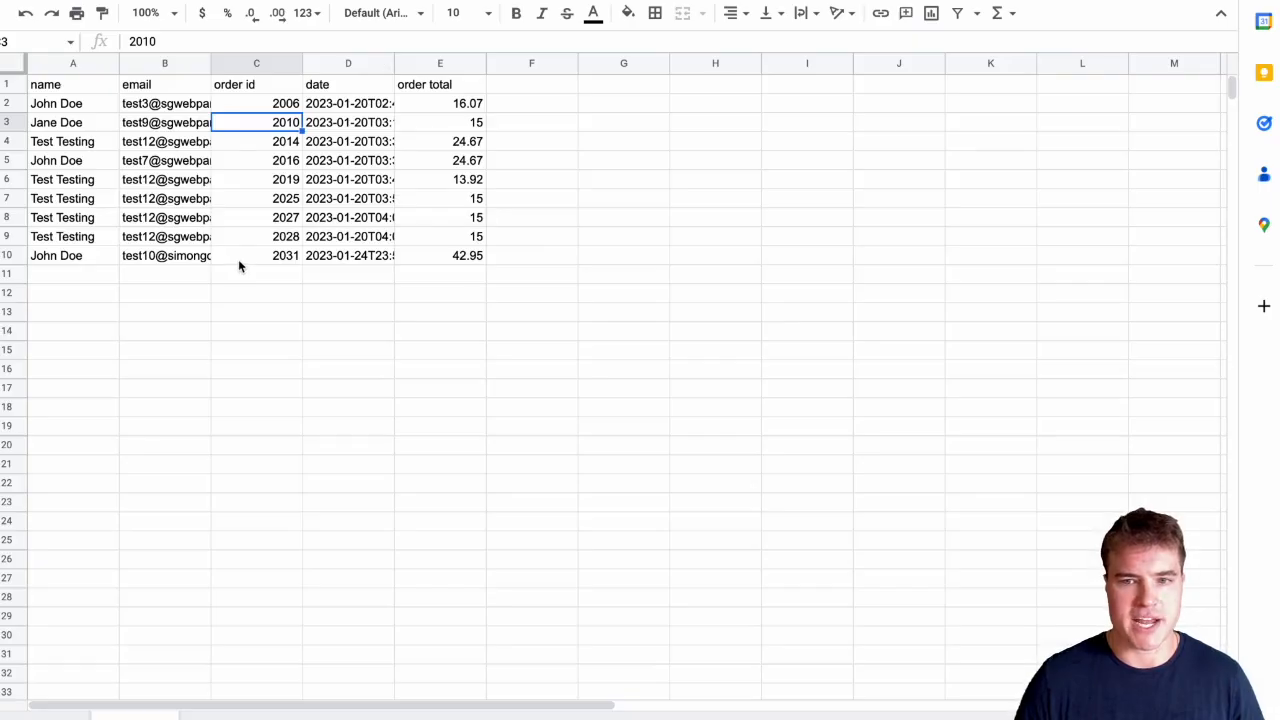
left_click(256, 256)
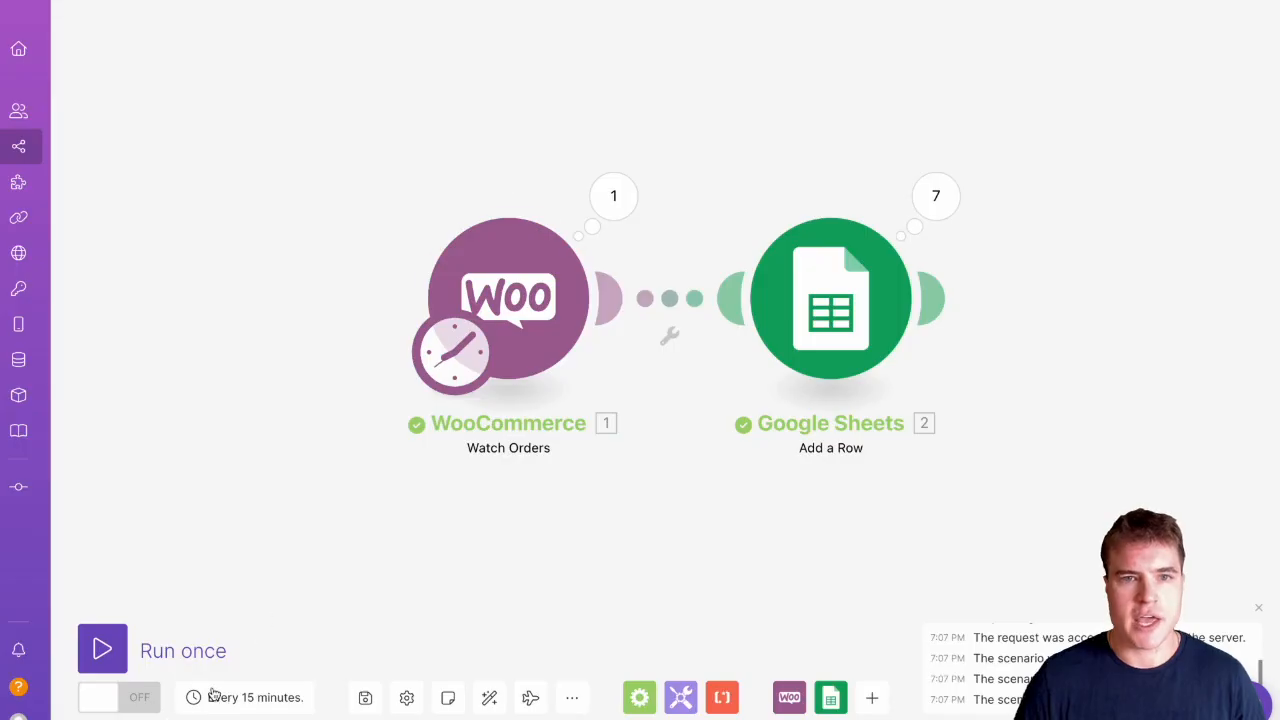
mouse_move(140, 704)
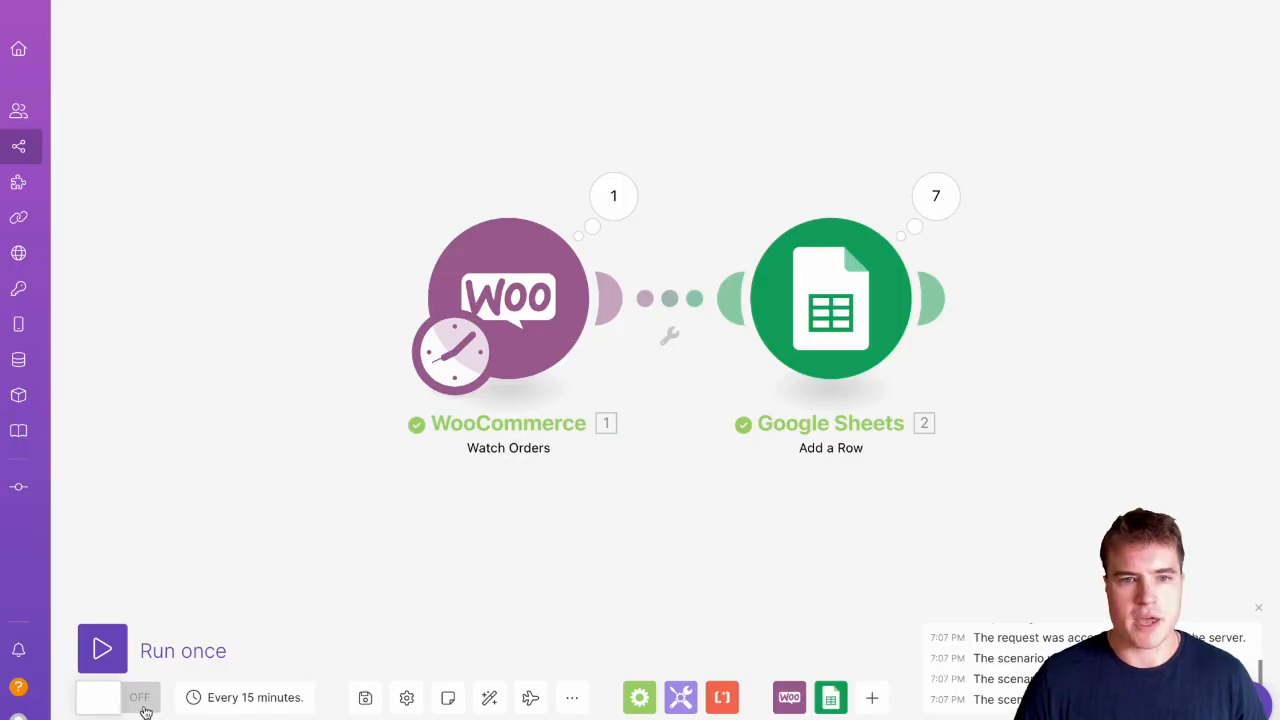
Enable scheduling at regular intervals of 15 minutes and confirm
left_click(118, 696)
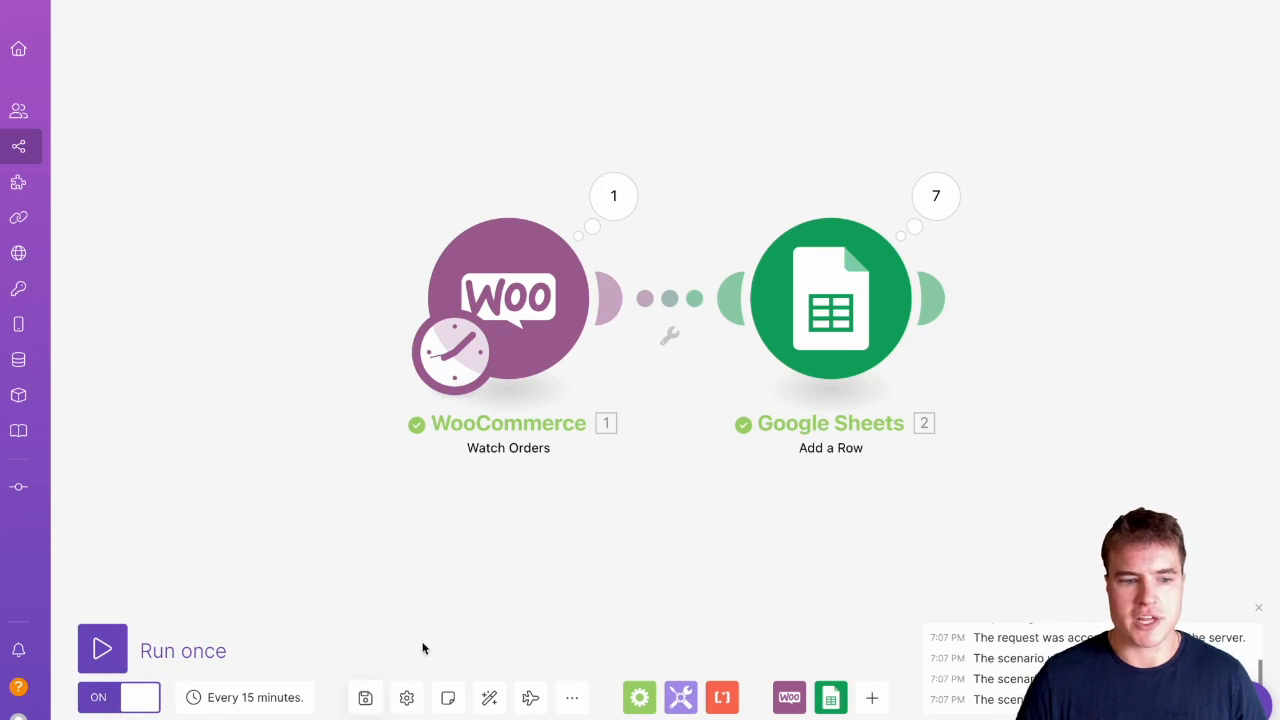
mouse_move(470, 360)
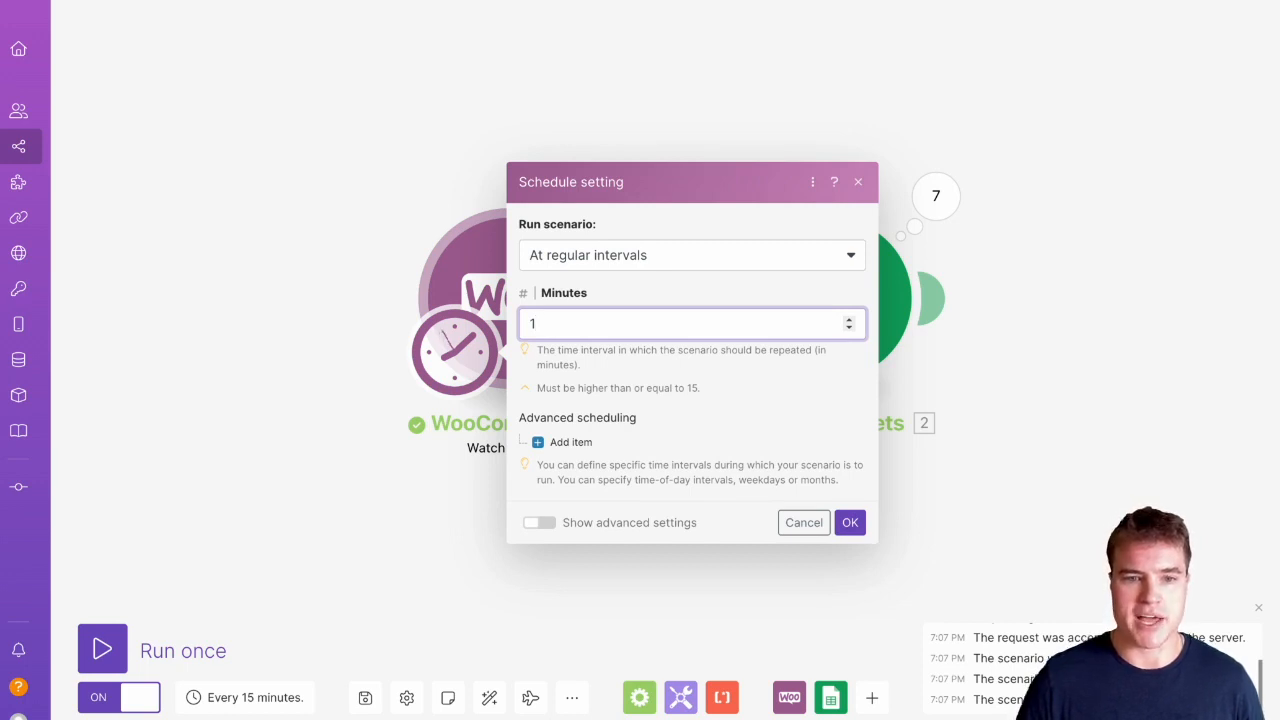
mouse_move(700, 412)
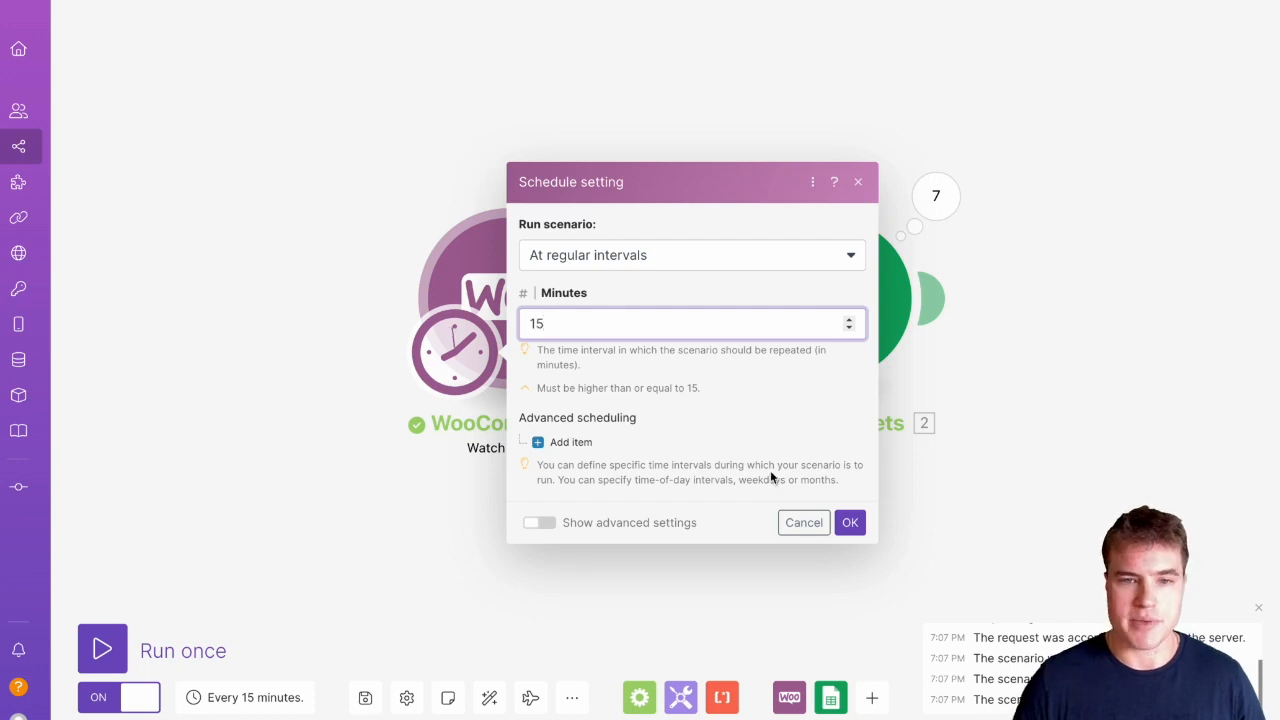
left_click(848, 522)
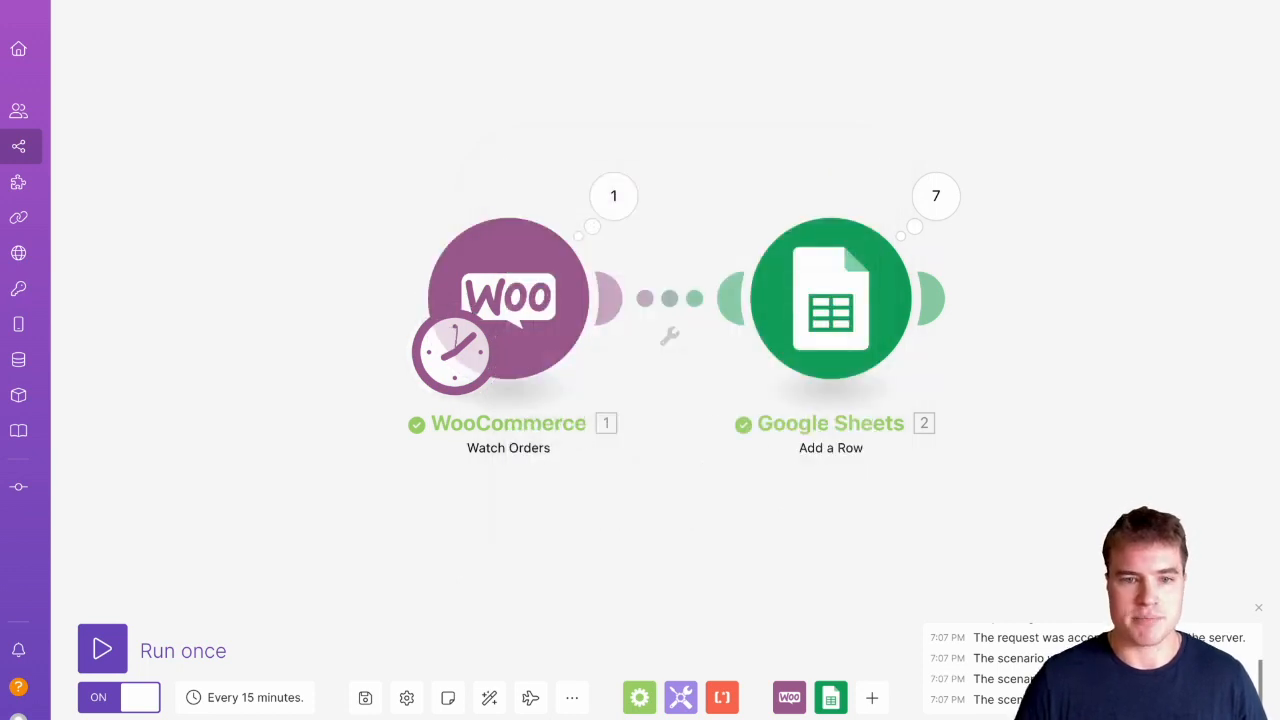
mouse_move(604, 492)
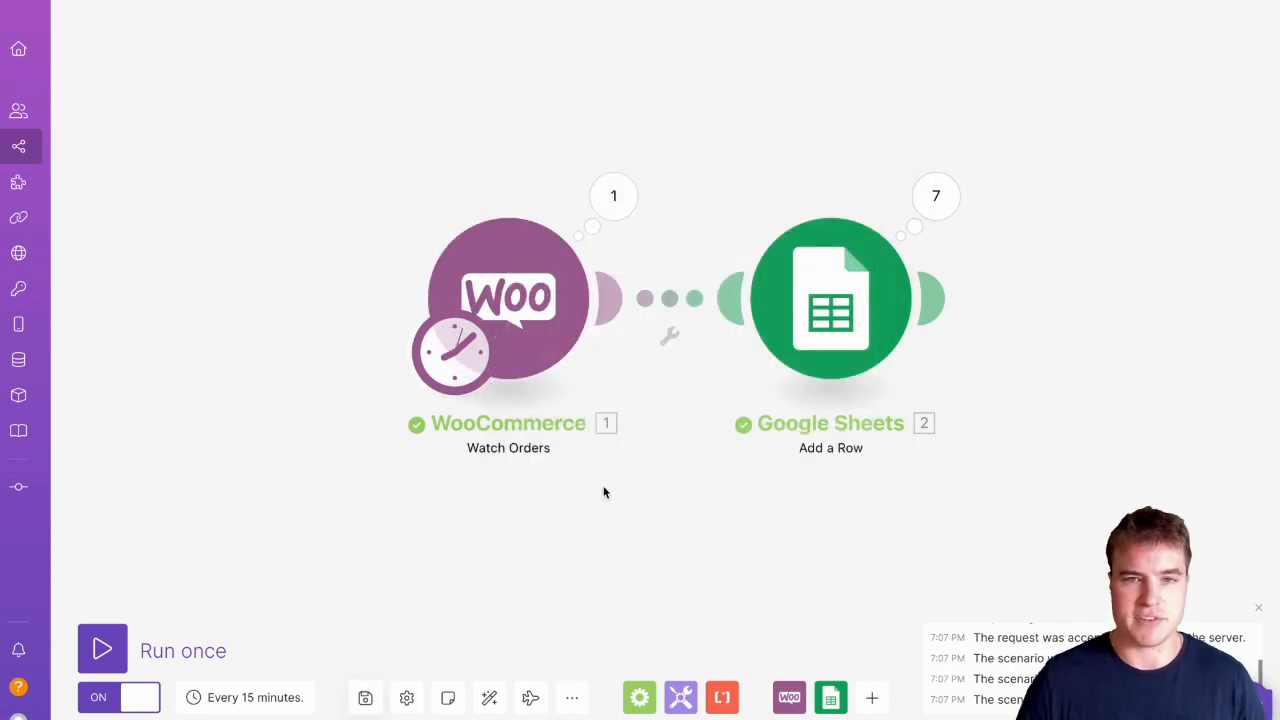
mouse_move(340, 644)
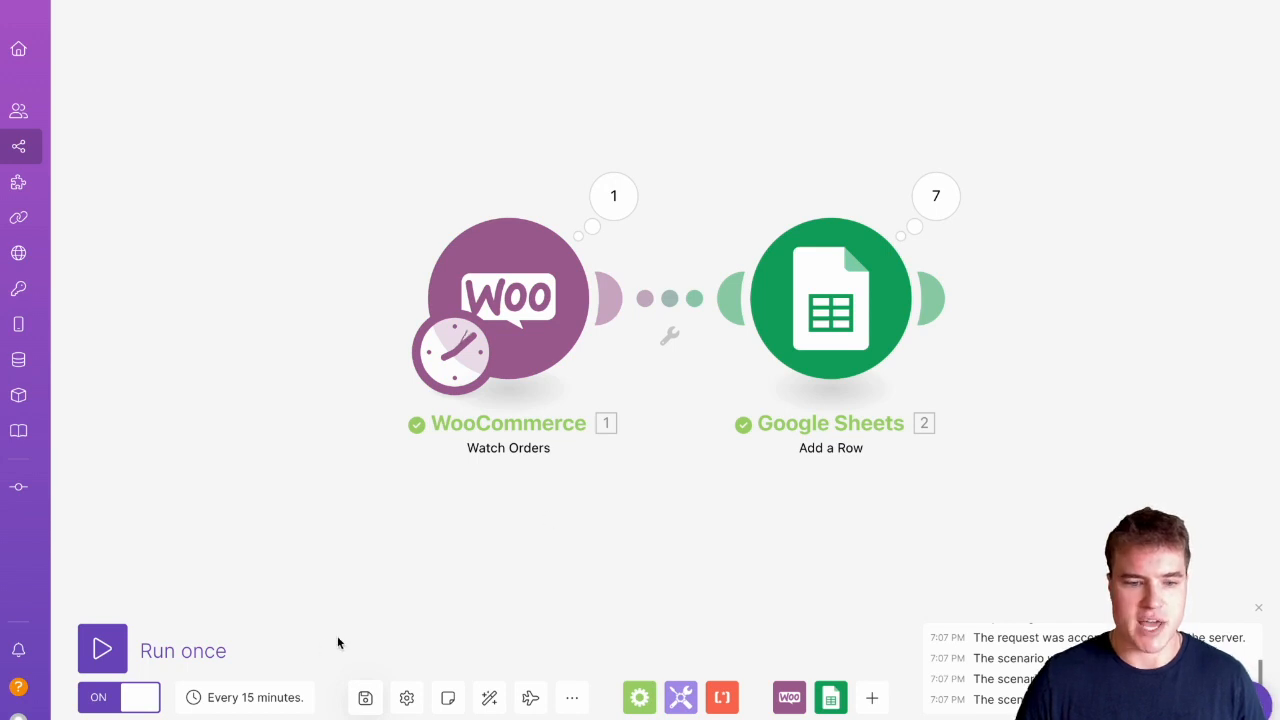
mouse_move(80, 710)
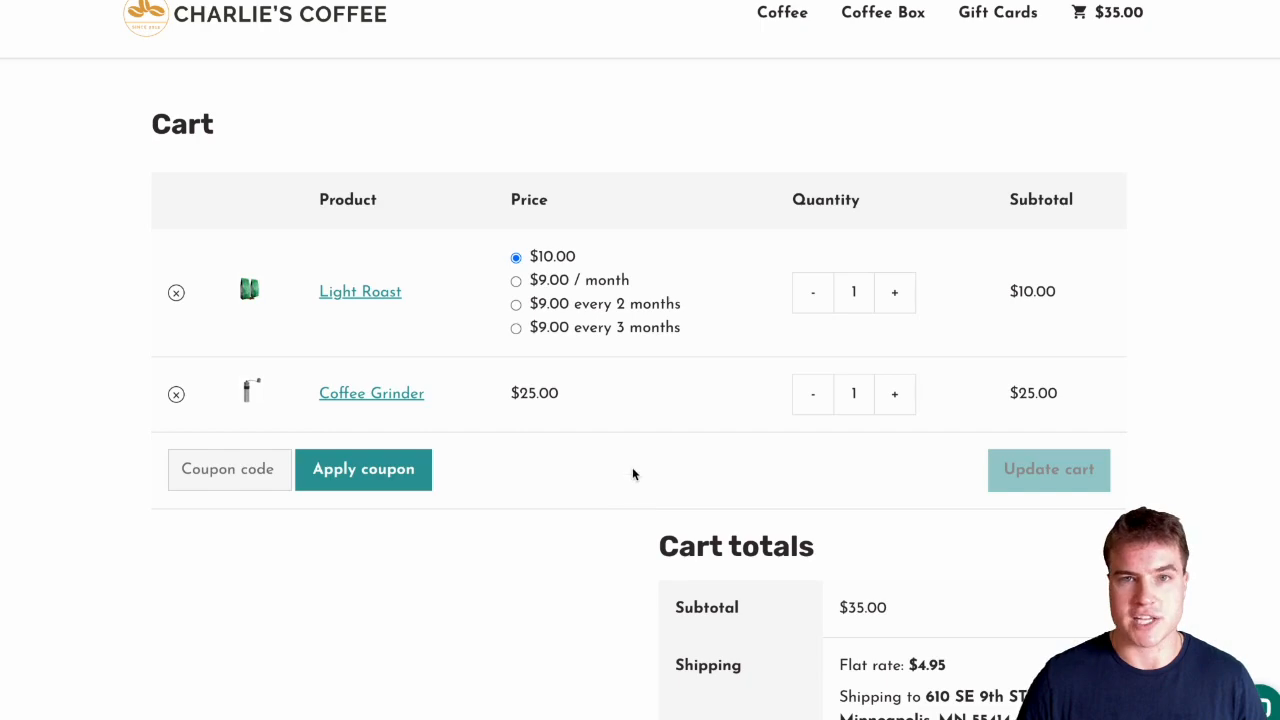
Complete checkout for Light Roast and Coffee Grinder, reaching order 2043 received for $42.95
scroll("down", 3)
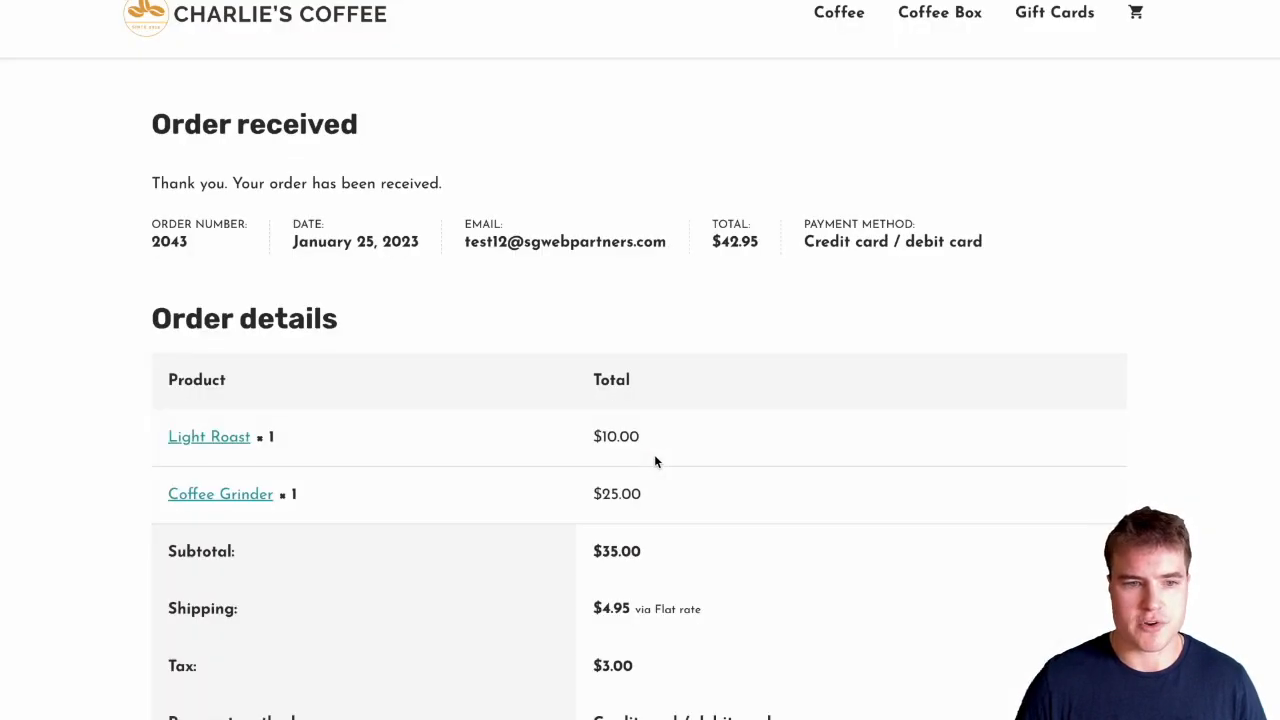
double_click(168, 242)
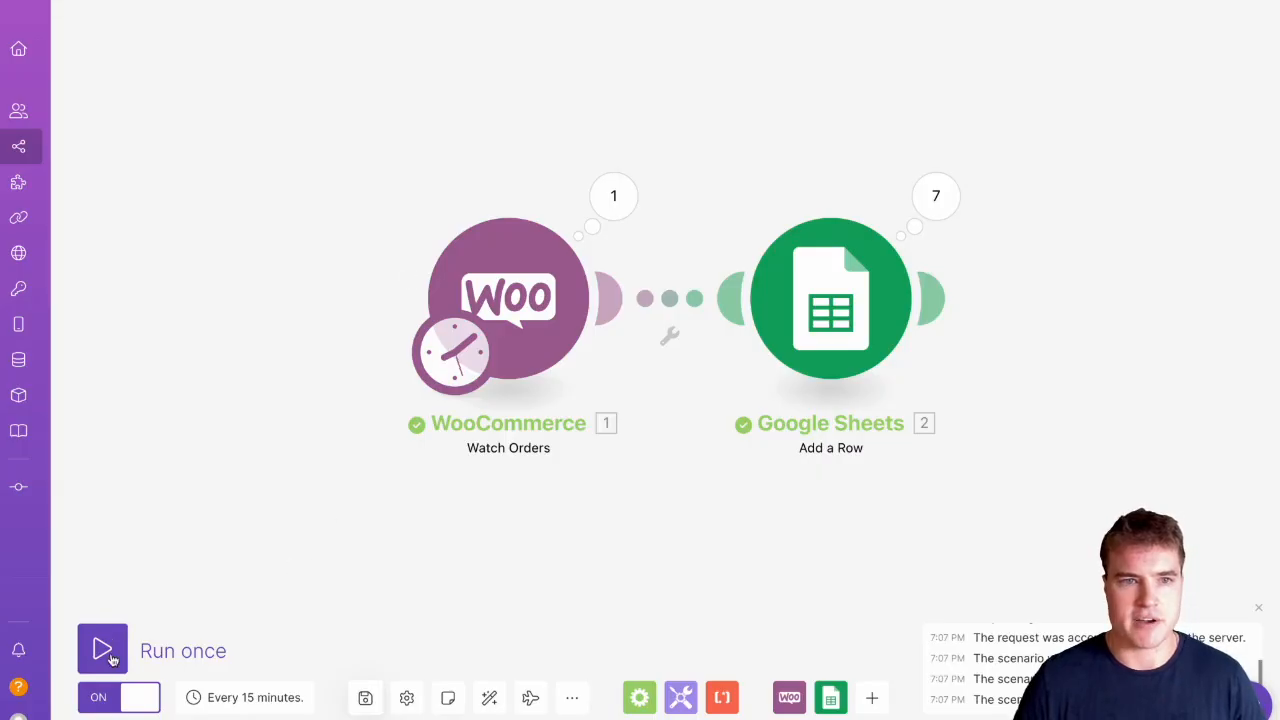
Run the scenario once so order 2043 is fetched, then go to the orders spreadsheet
left_click(102, 650)
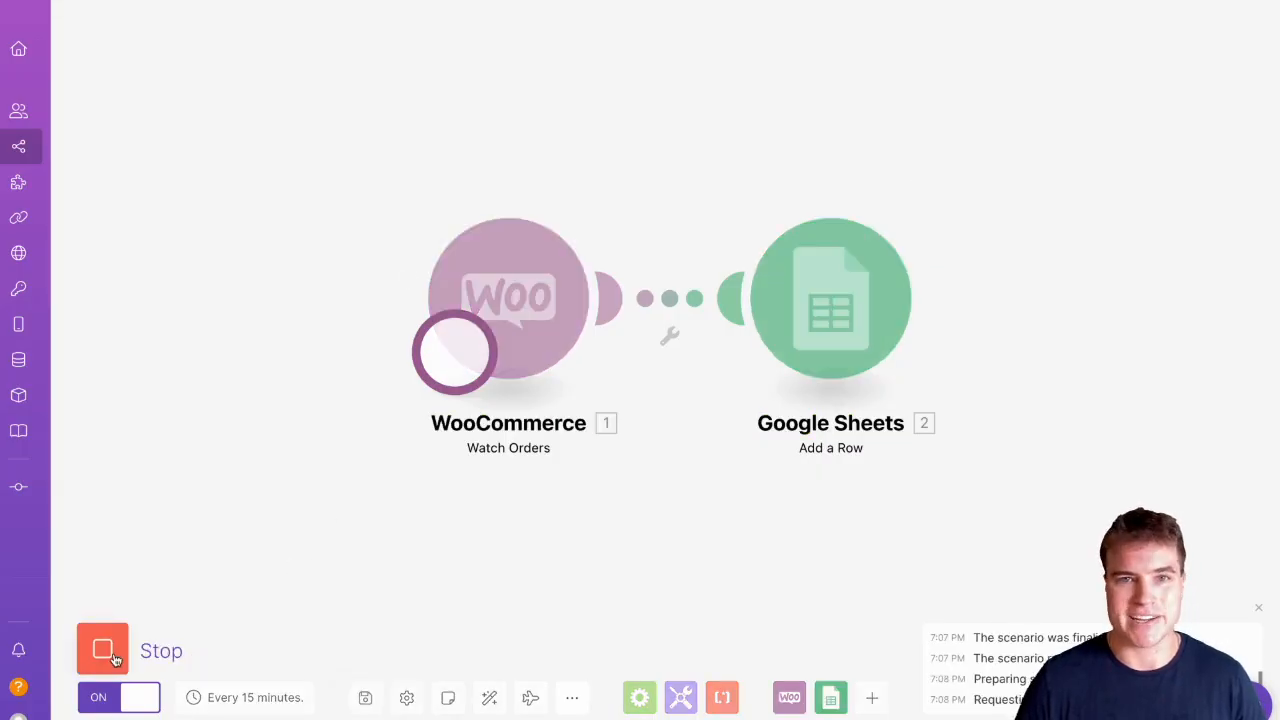
left_click(102, 648)
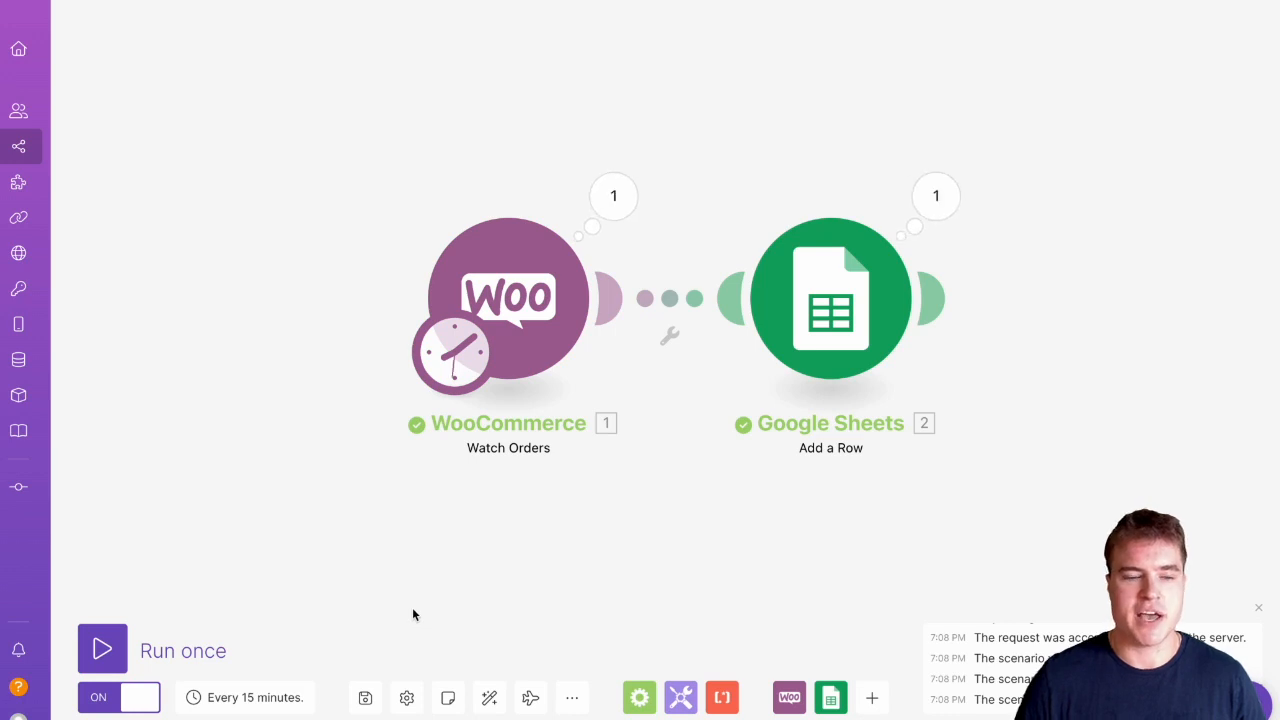
mouse_move(596, 118)
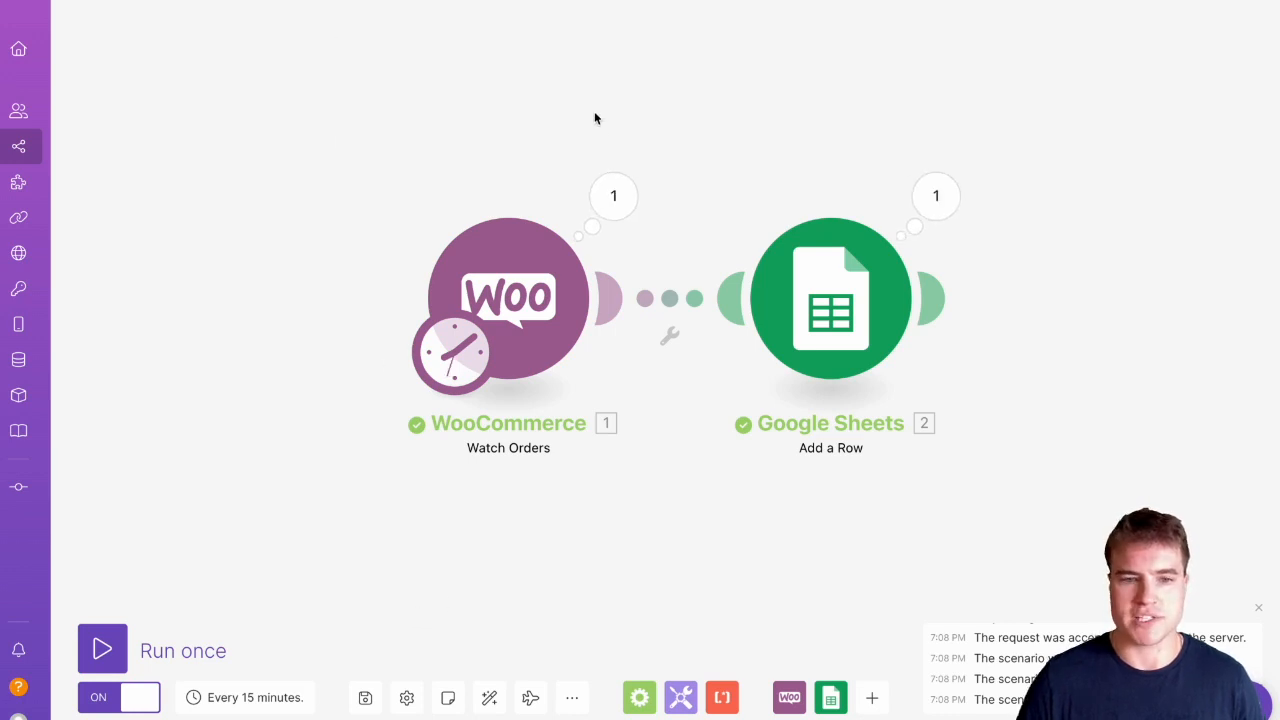
left_click(612, 196)
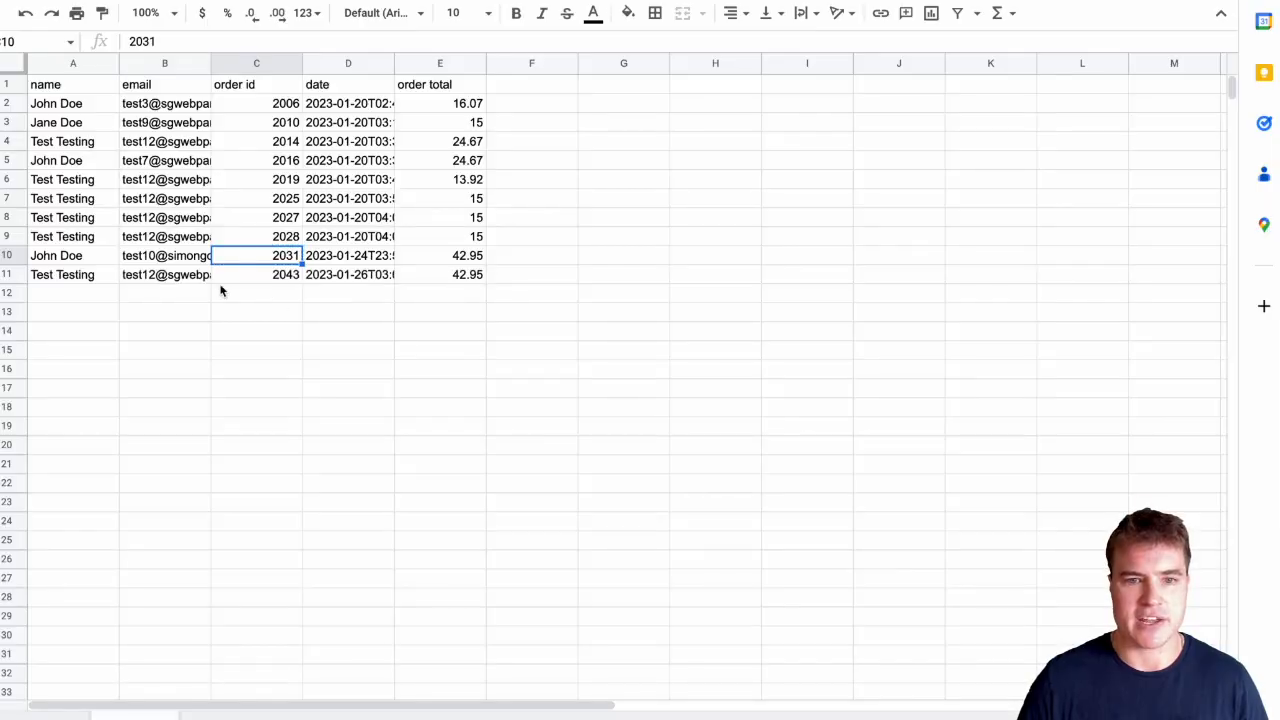
Select cell A11 to confirm order 2043, Test Testing, 42.95 is the last row
left_click(72, 274)
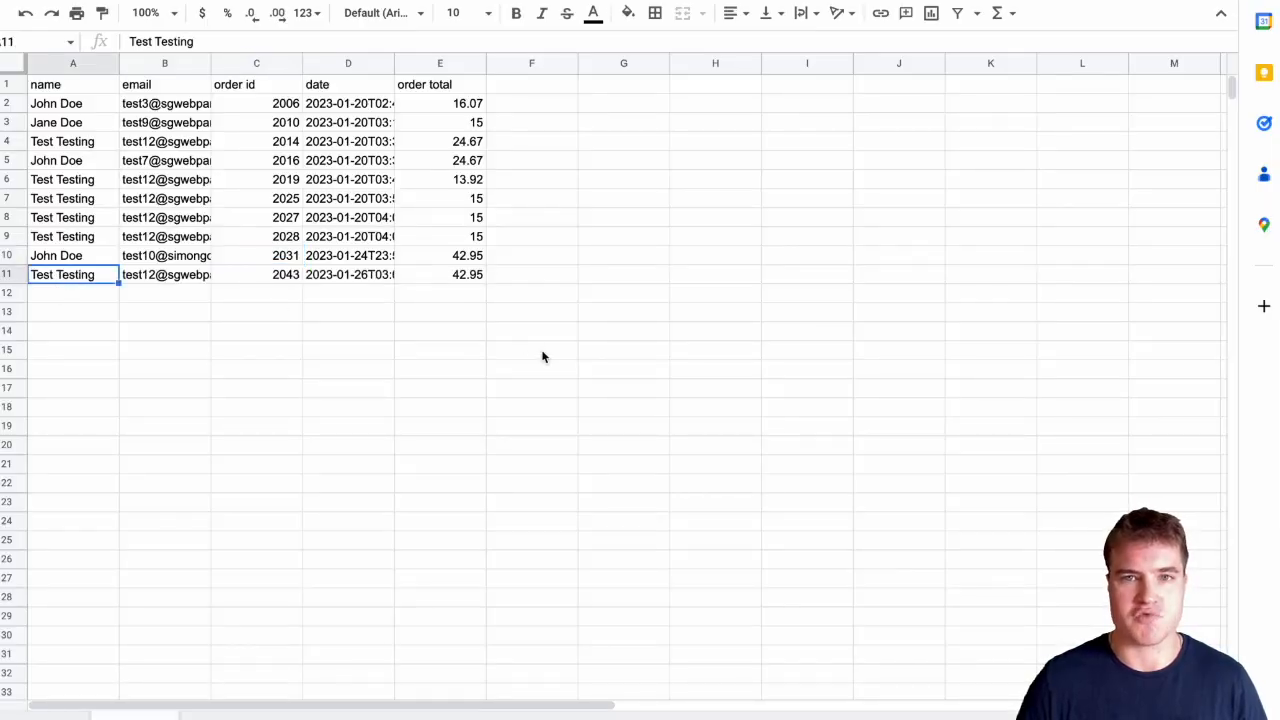